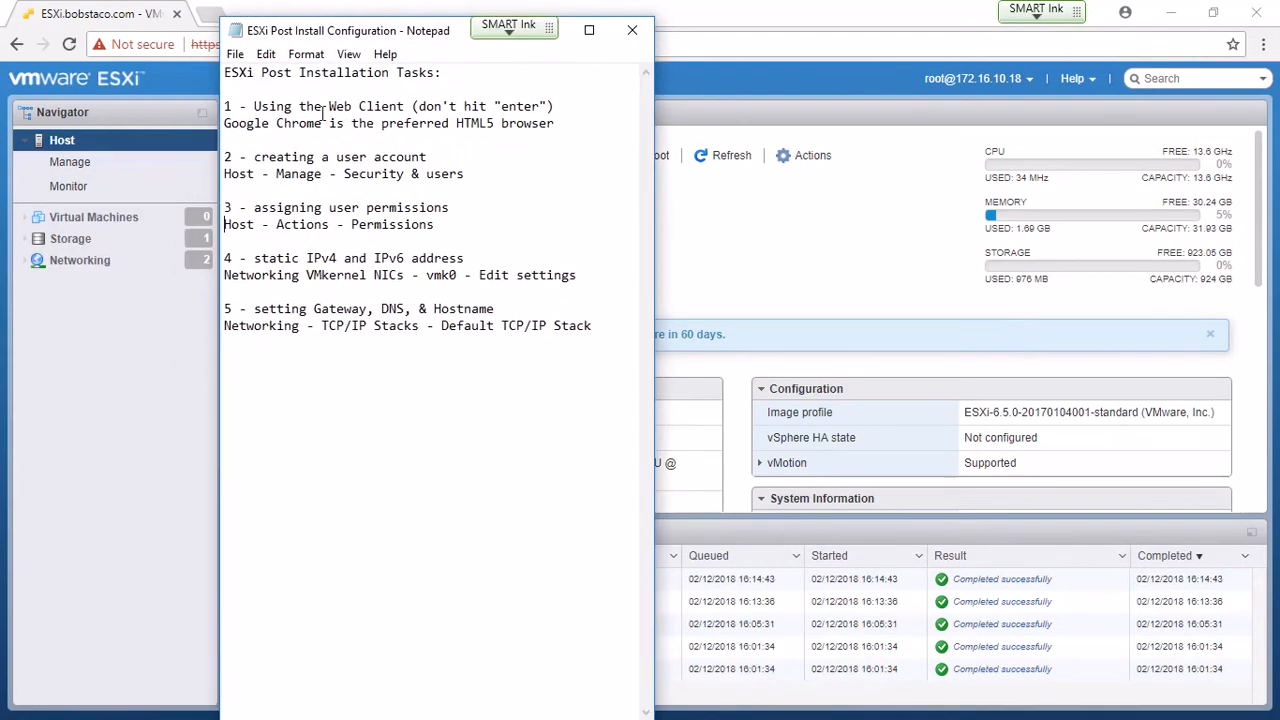
mouse_move(337, 416)
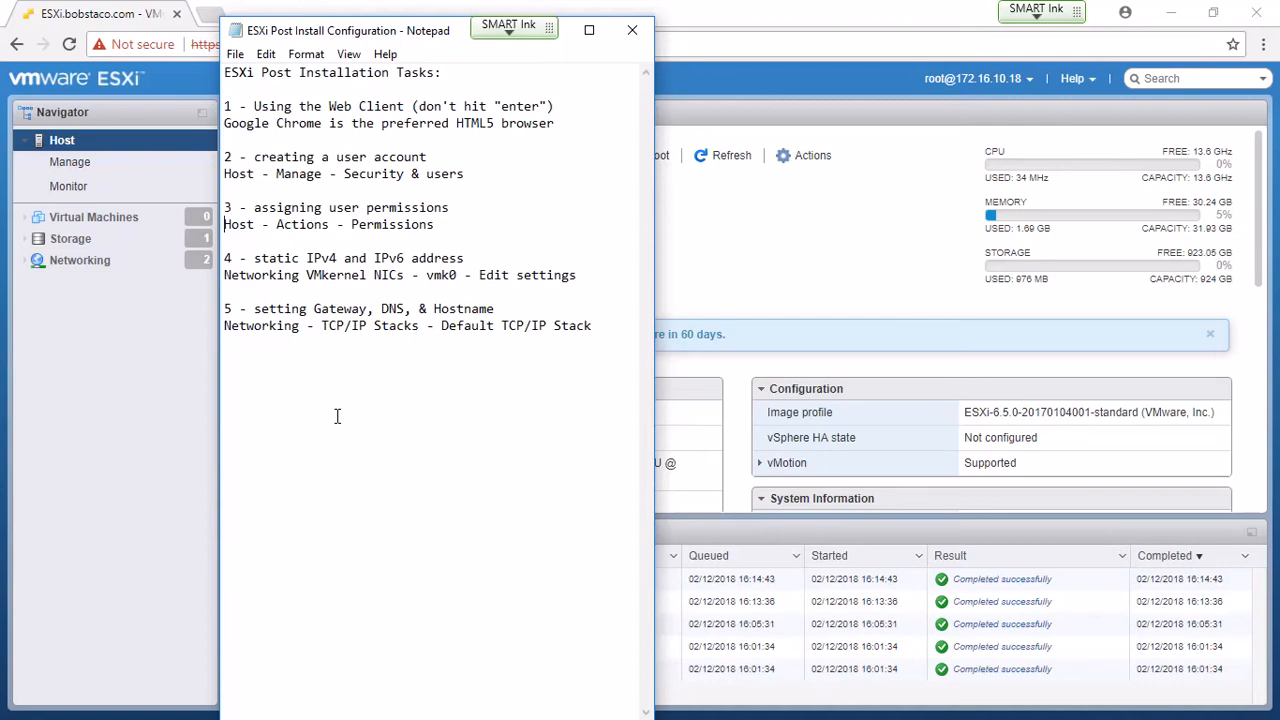
mouse_move(333, 247)
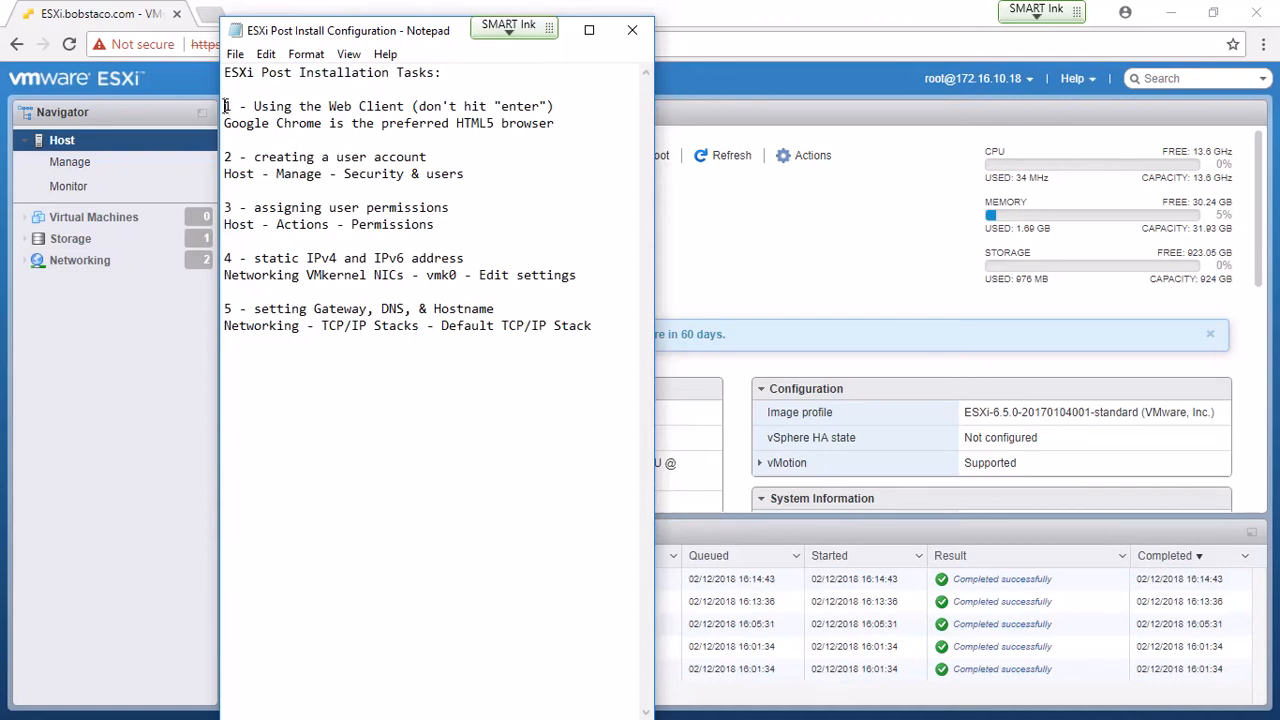
Highlight the Web Client and static-address notes, then maximize the topology diagram and scroll up.
triple_click(388, 106)
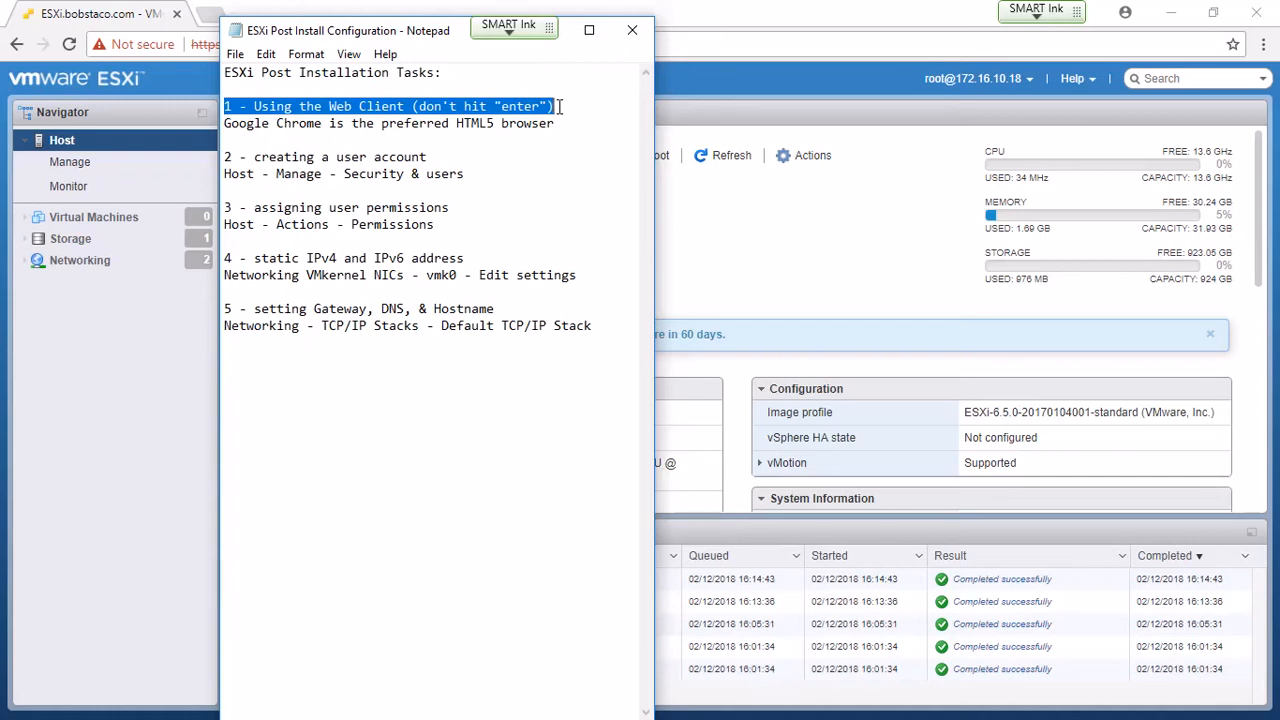
mouse_move(228, 170)
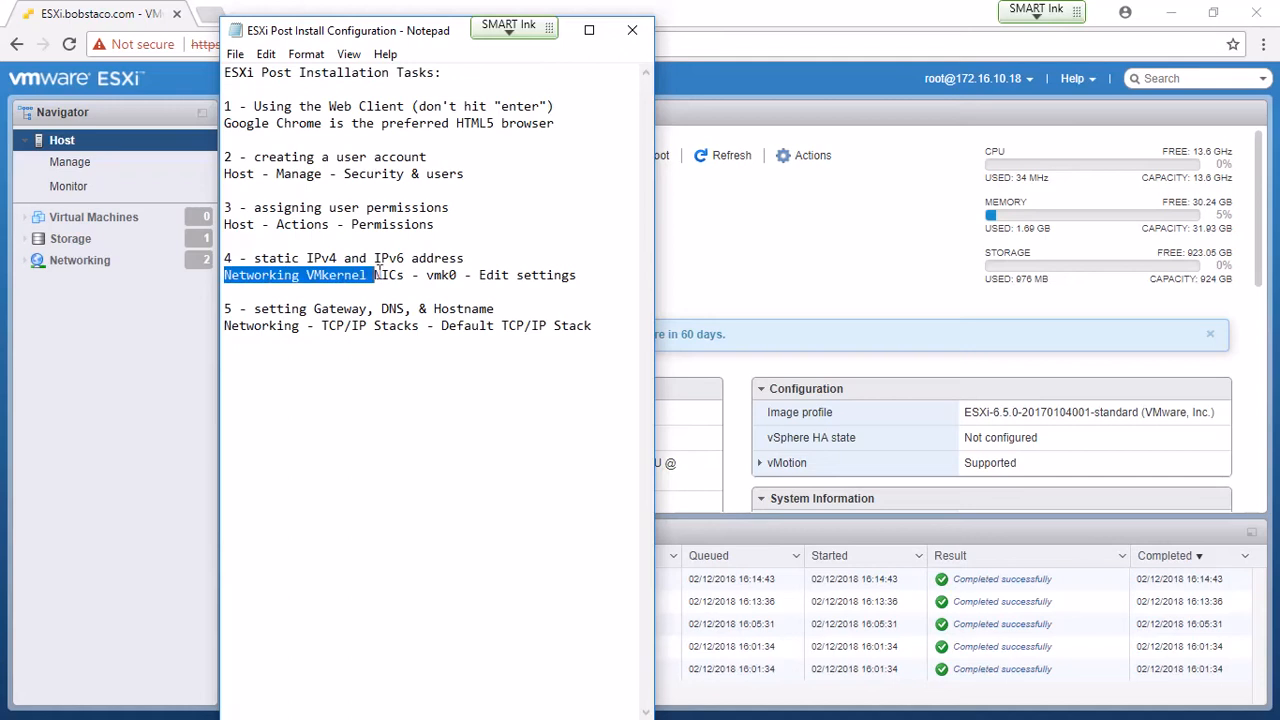
left_click_drag(375, 275, 577, 275)
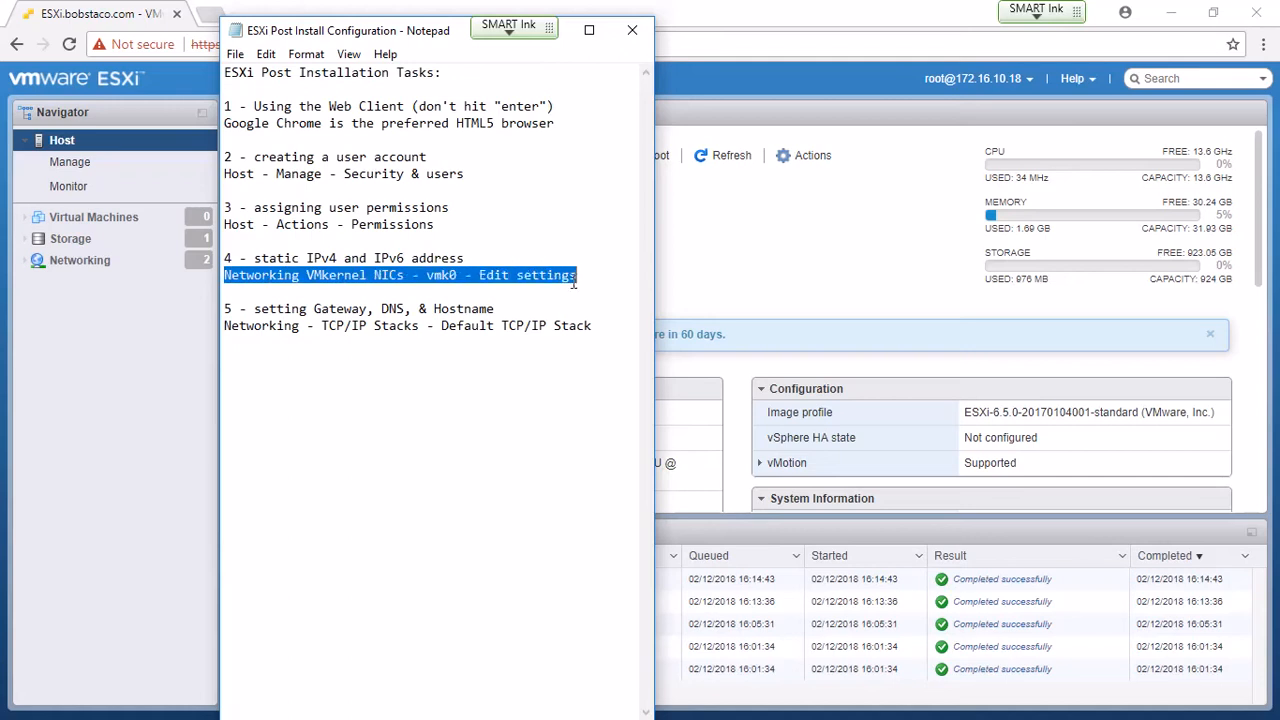
left_click(456, 391)
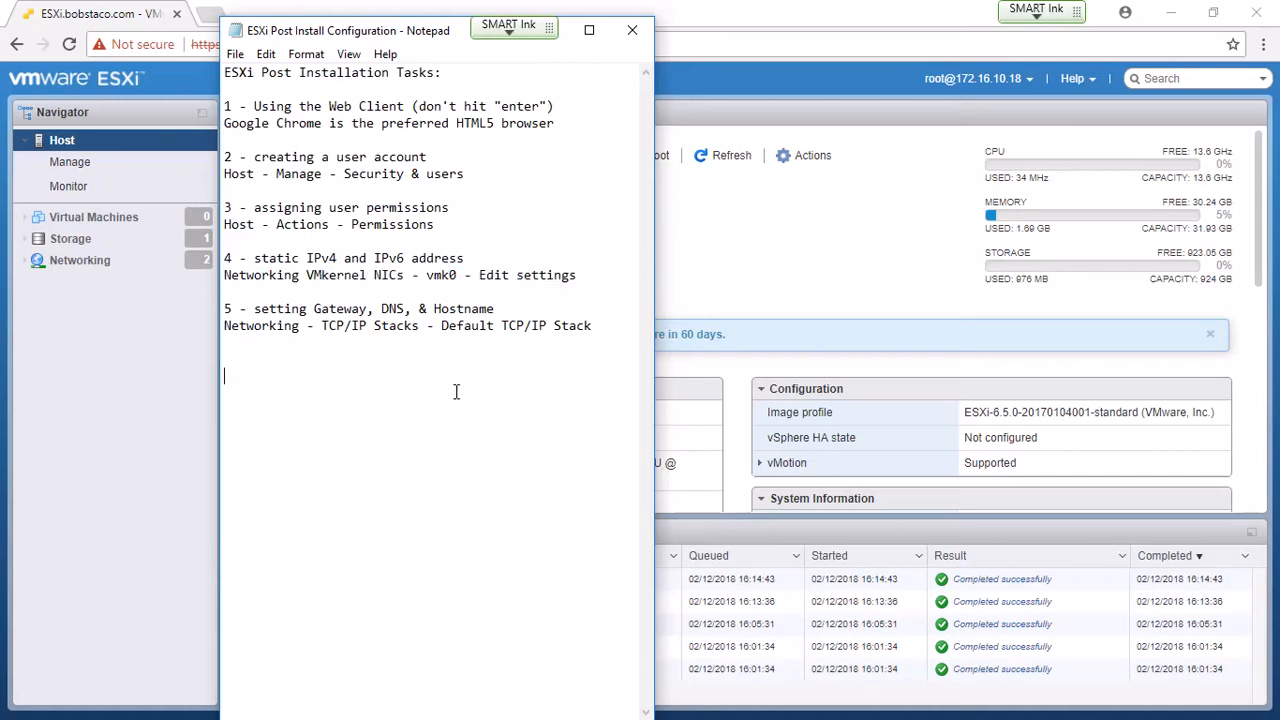
mouse_move(435, 390)
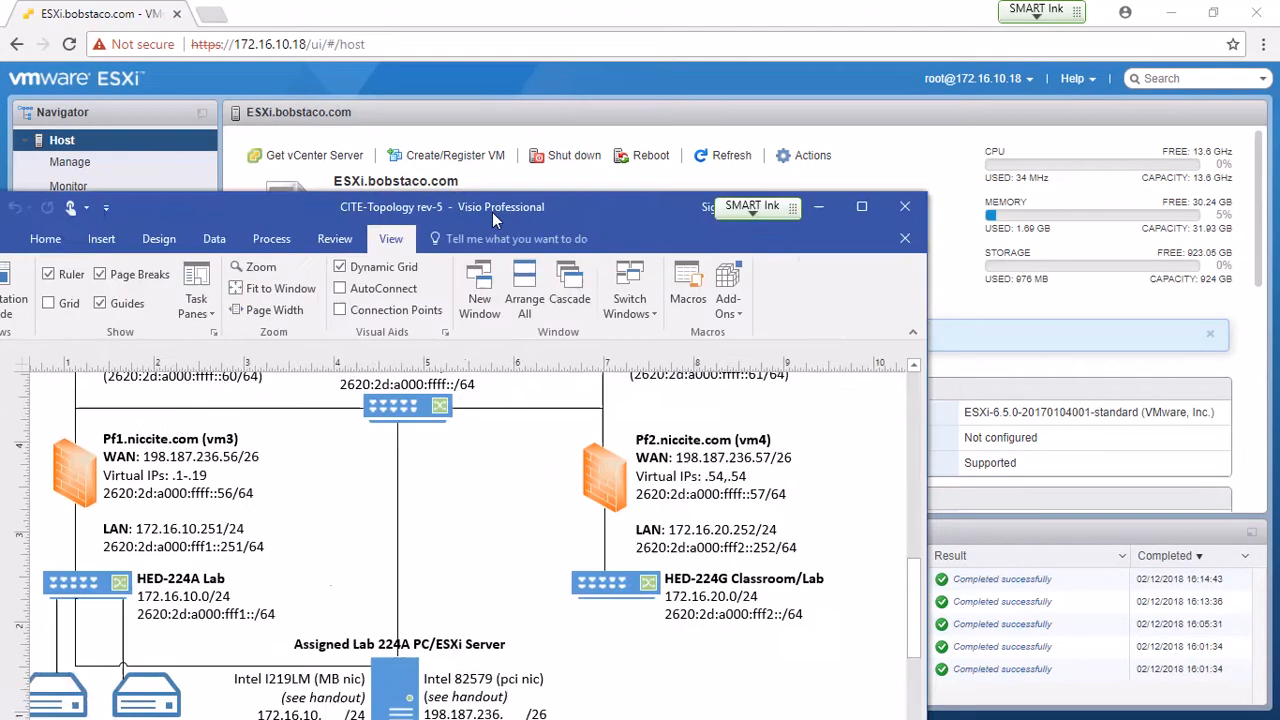
left_click(861, 206)
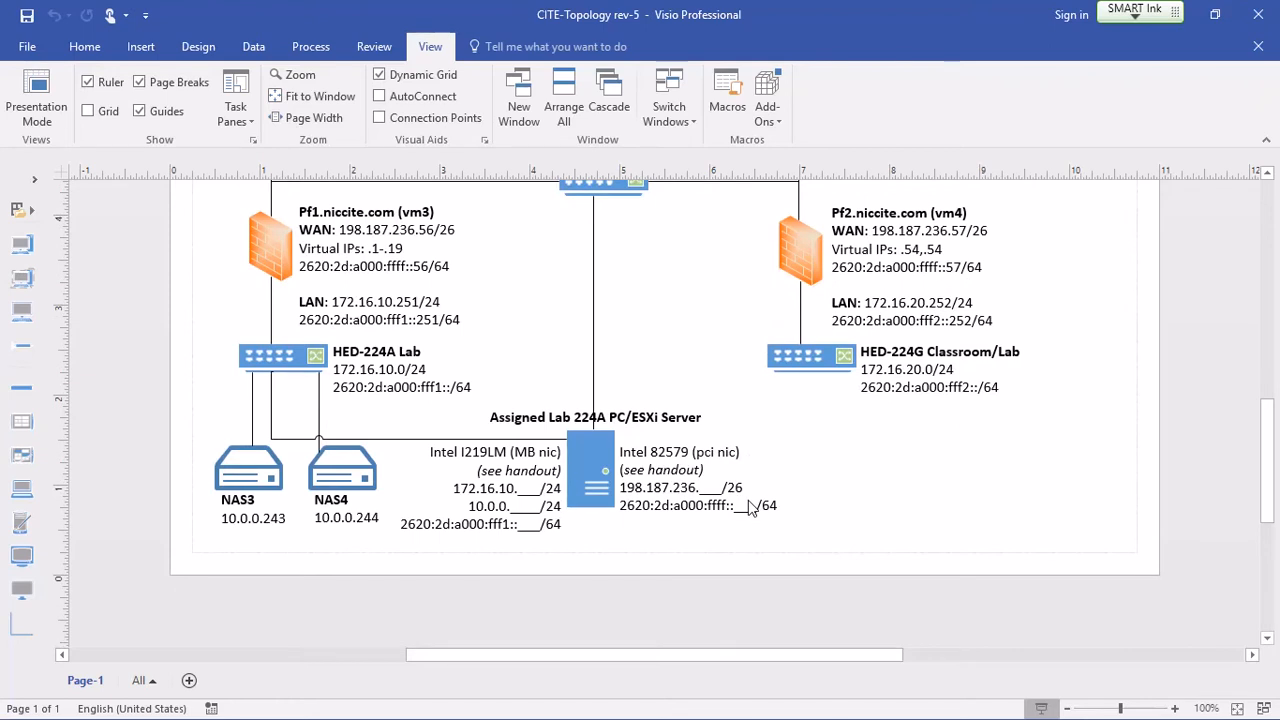
mouse_move(765, 520)
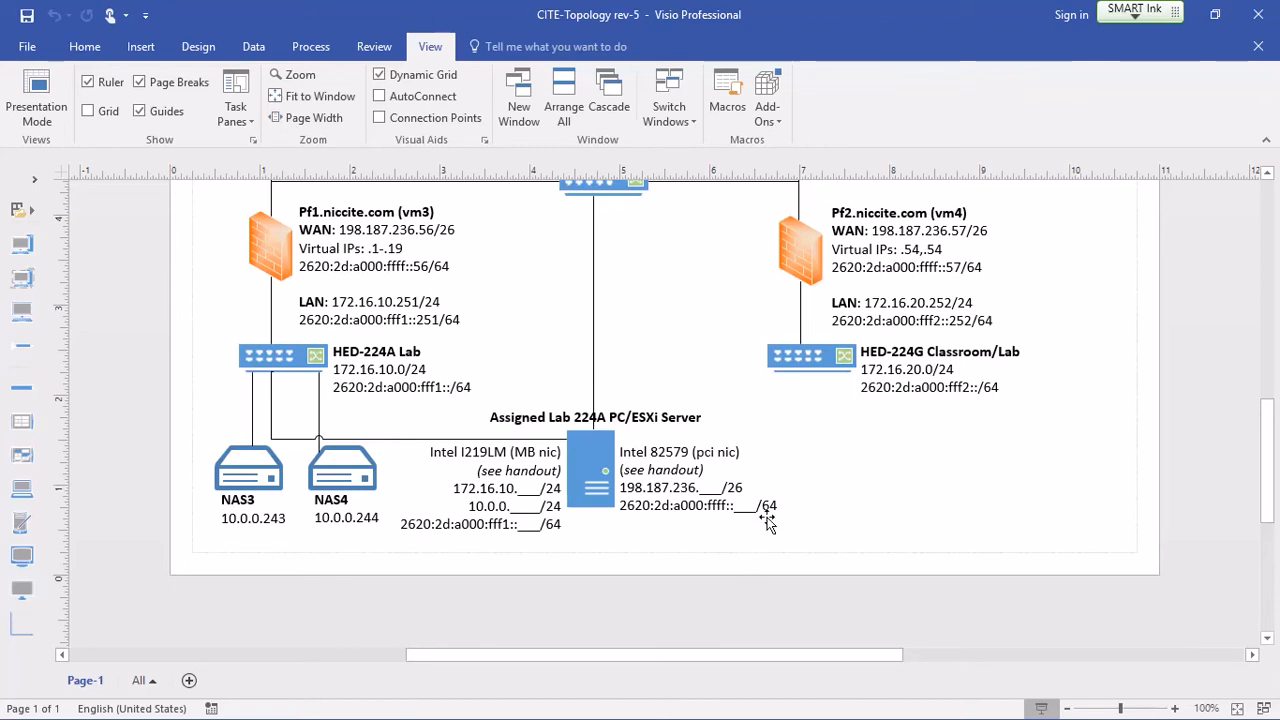
scroll("up", 3)
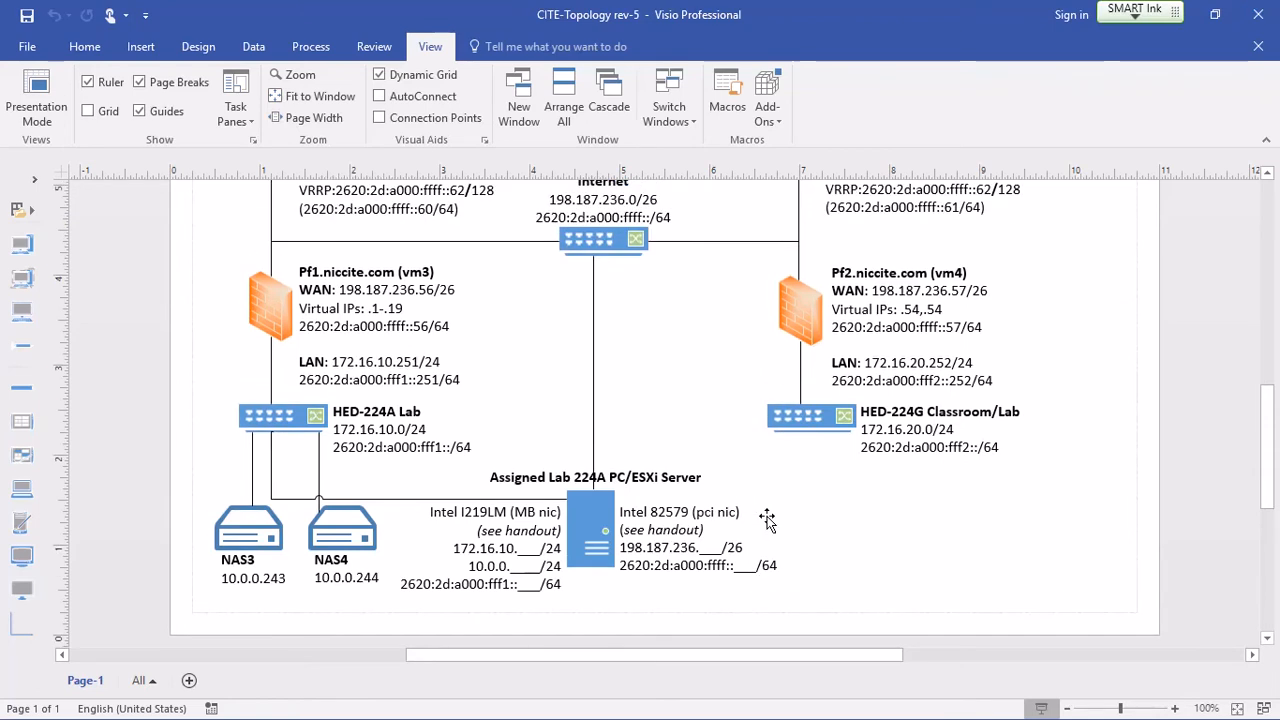
mouse_move(590, 488)
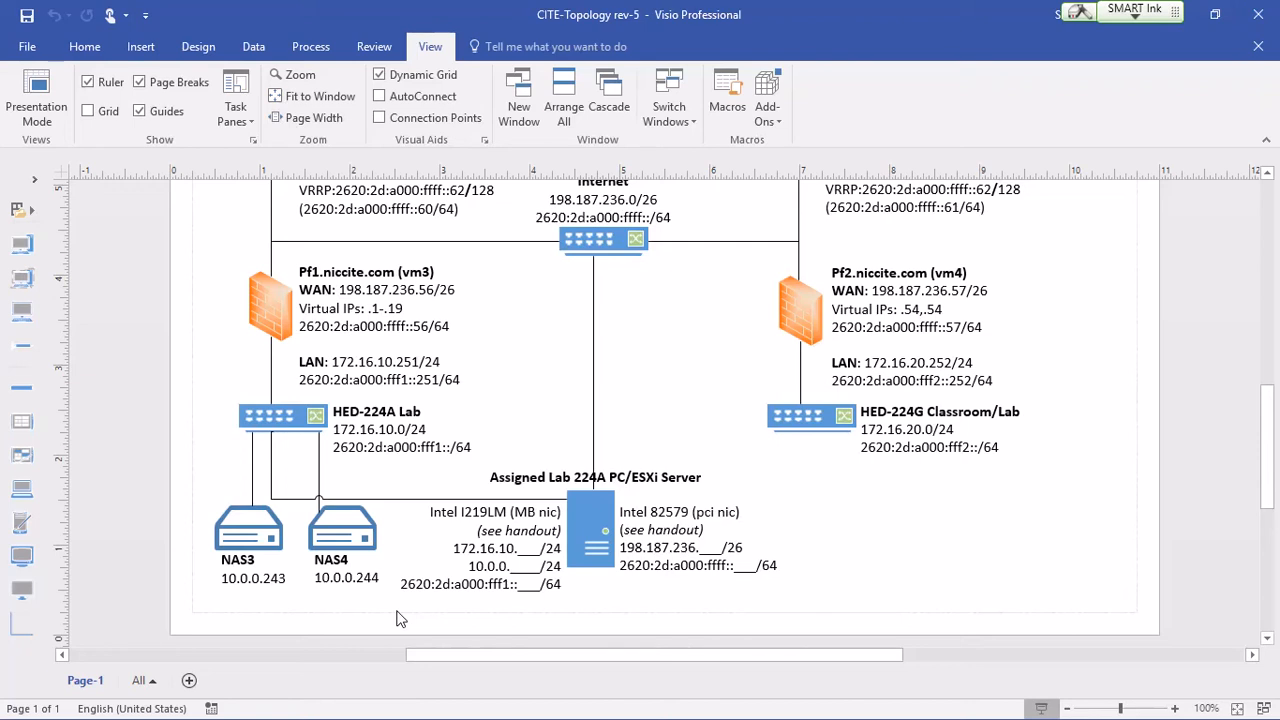
mouse_move(655, 230)
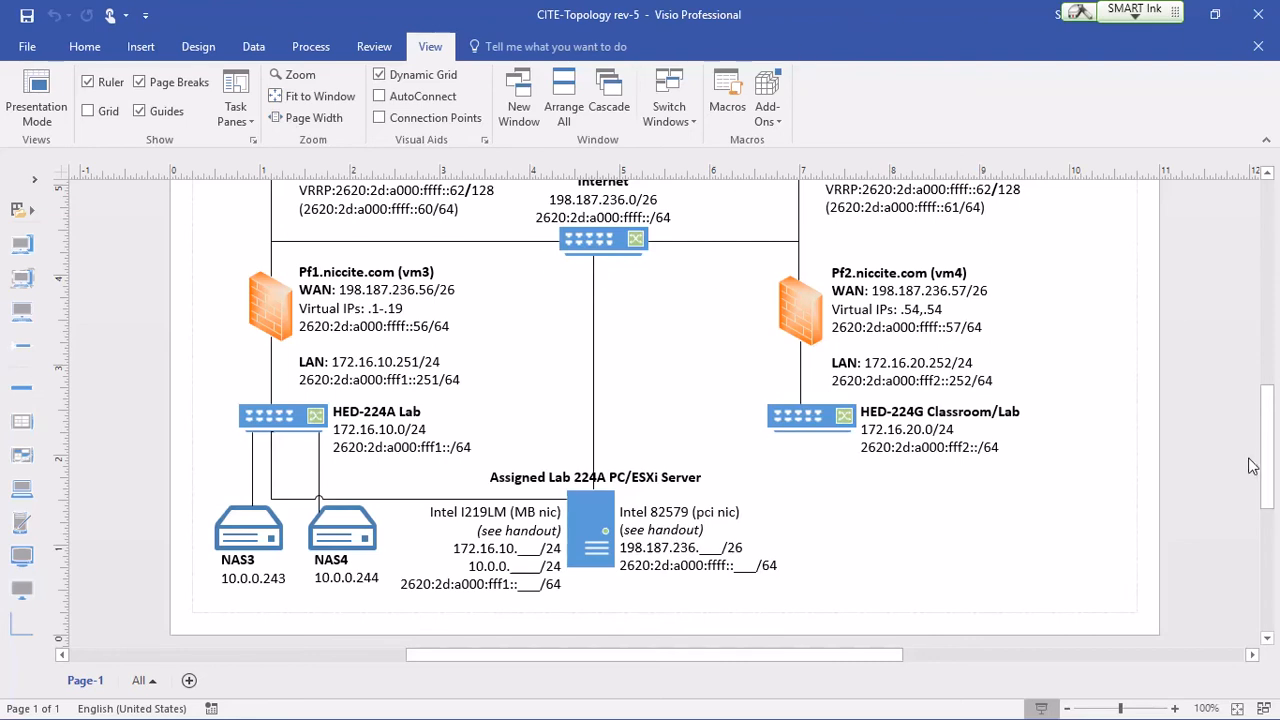
mouse_move(197, 46)
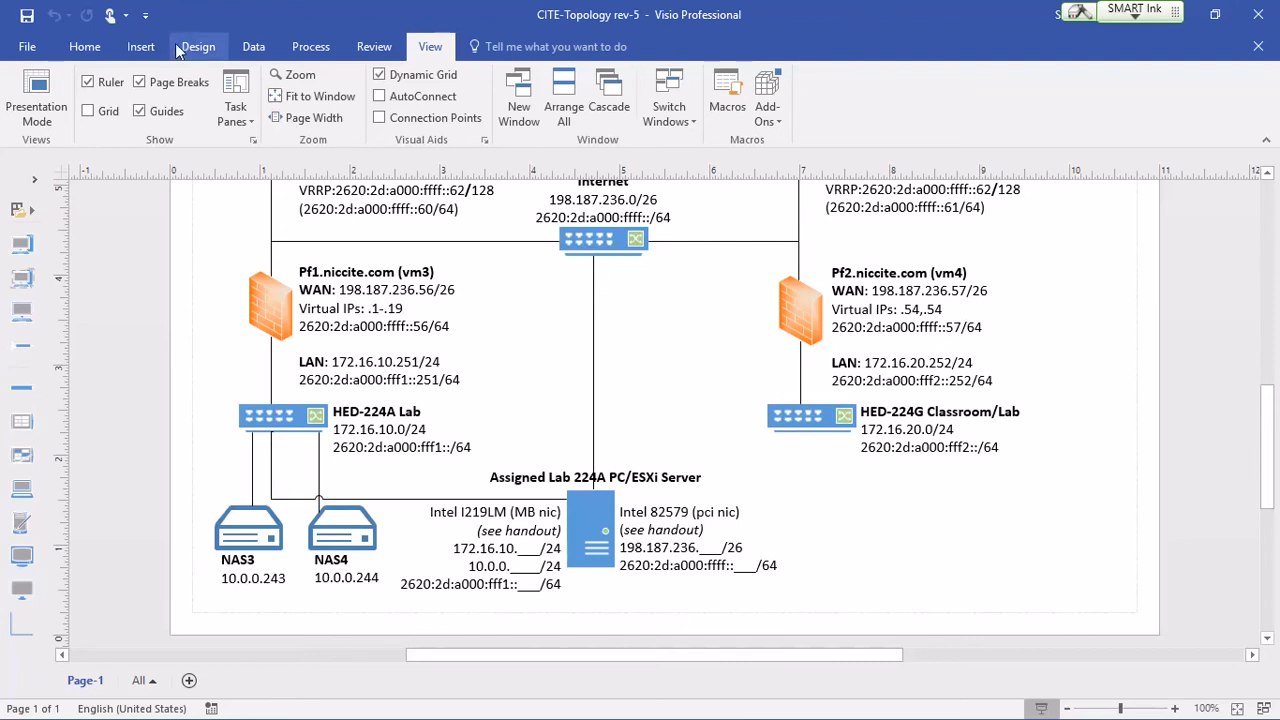
mouse_move(300, 74)
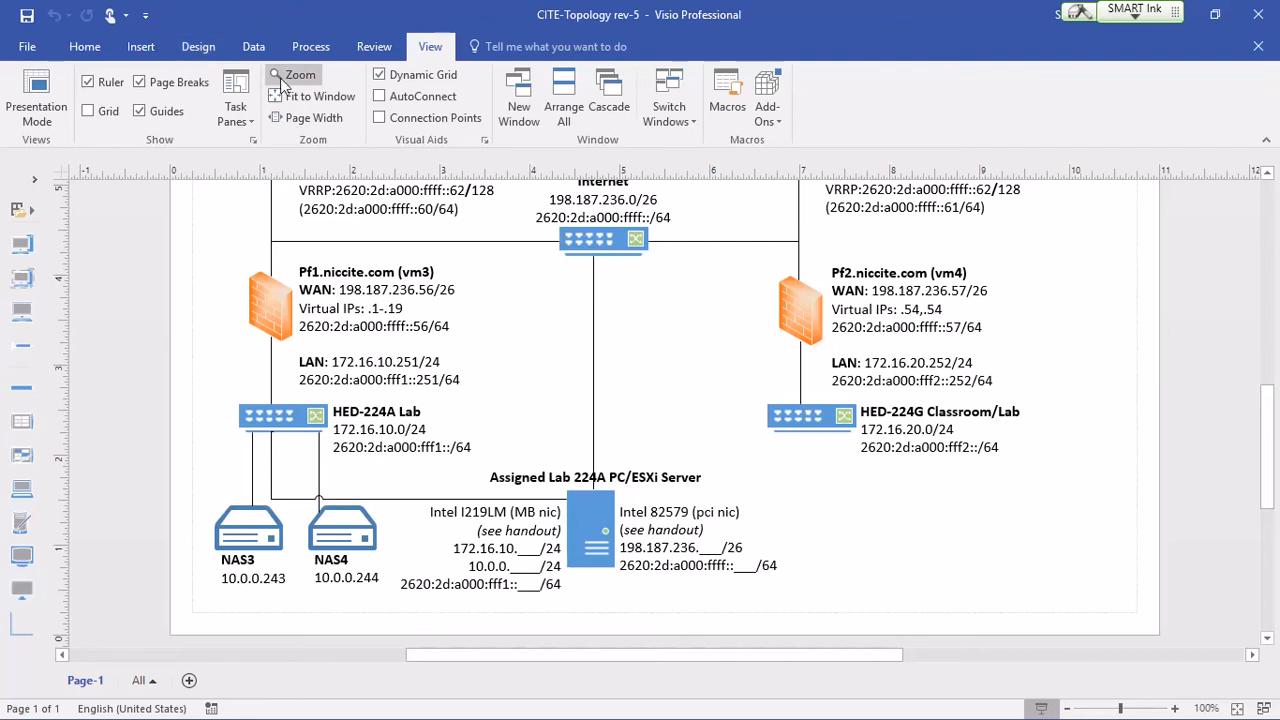
Zoom the diagram to 75% and scroll up to show the CITE-Edge1 and CITE-Edge2 routers.
left_click(300, 74)
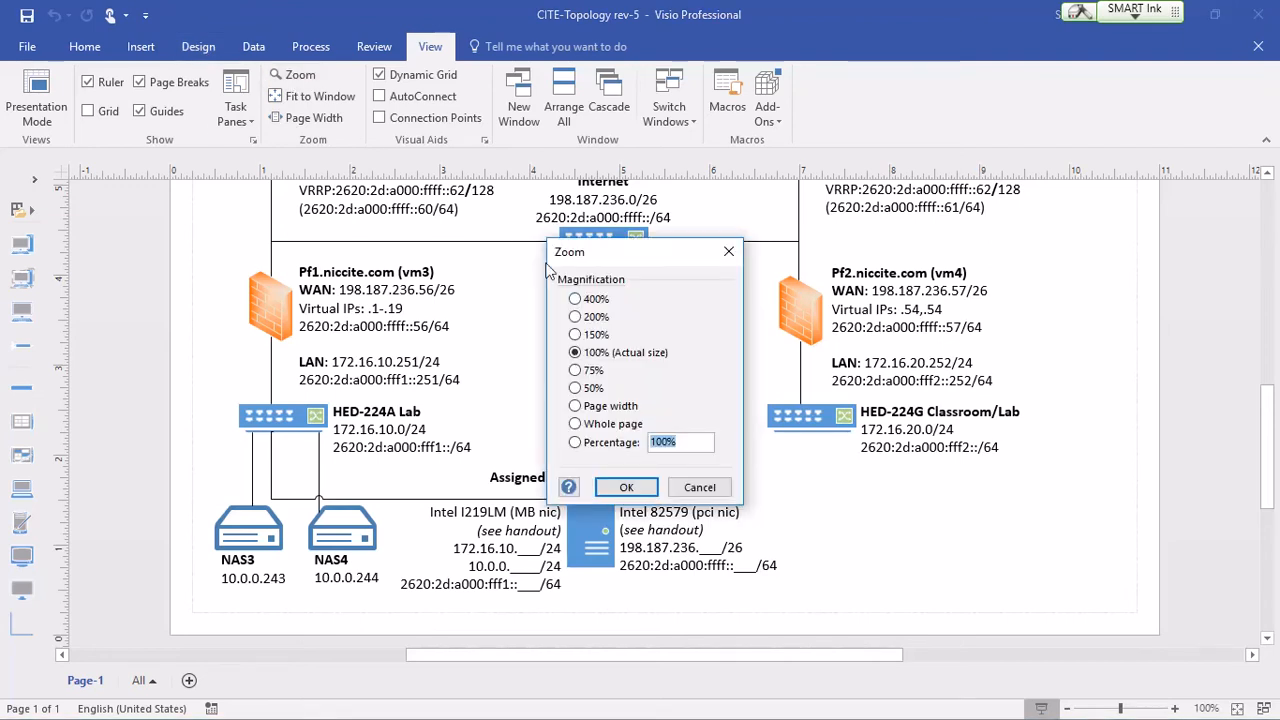
mouse_move(574, 380)
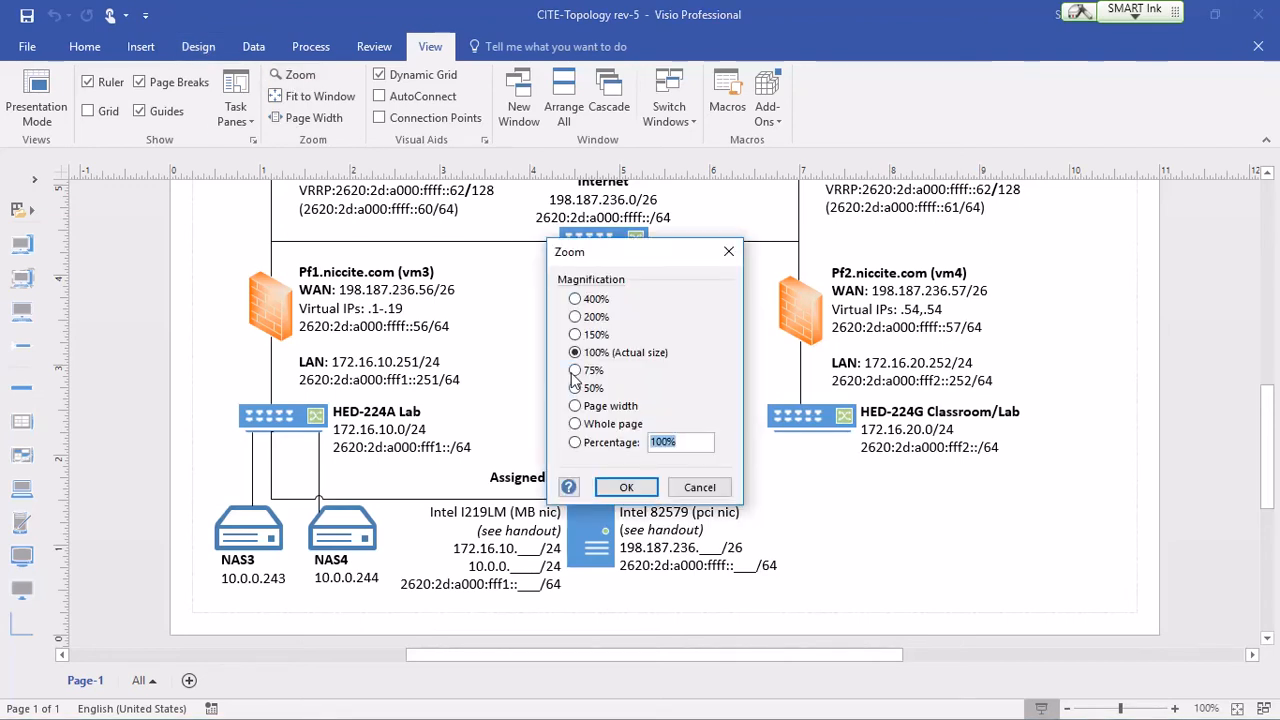
left_click(626, 487)
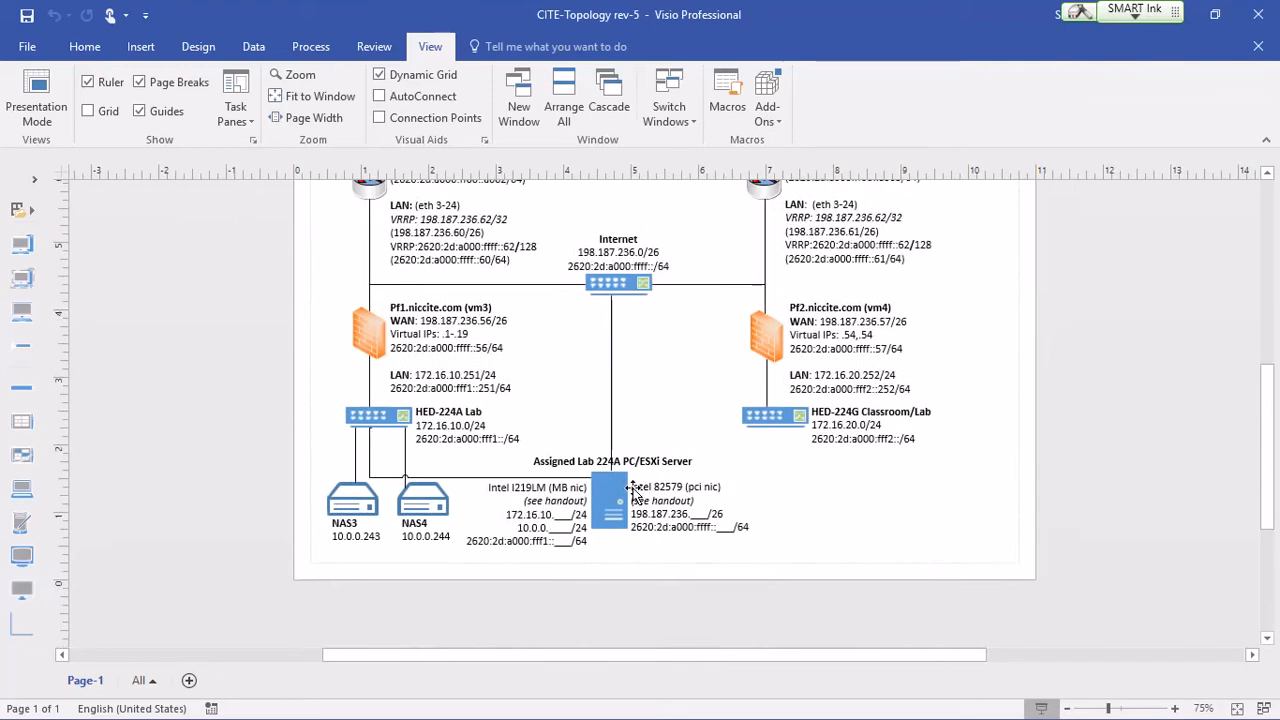
scroll("up", 3)
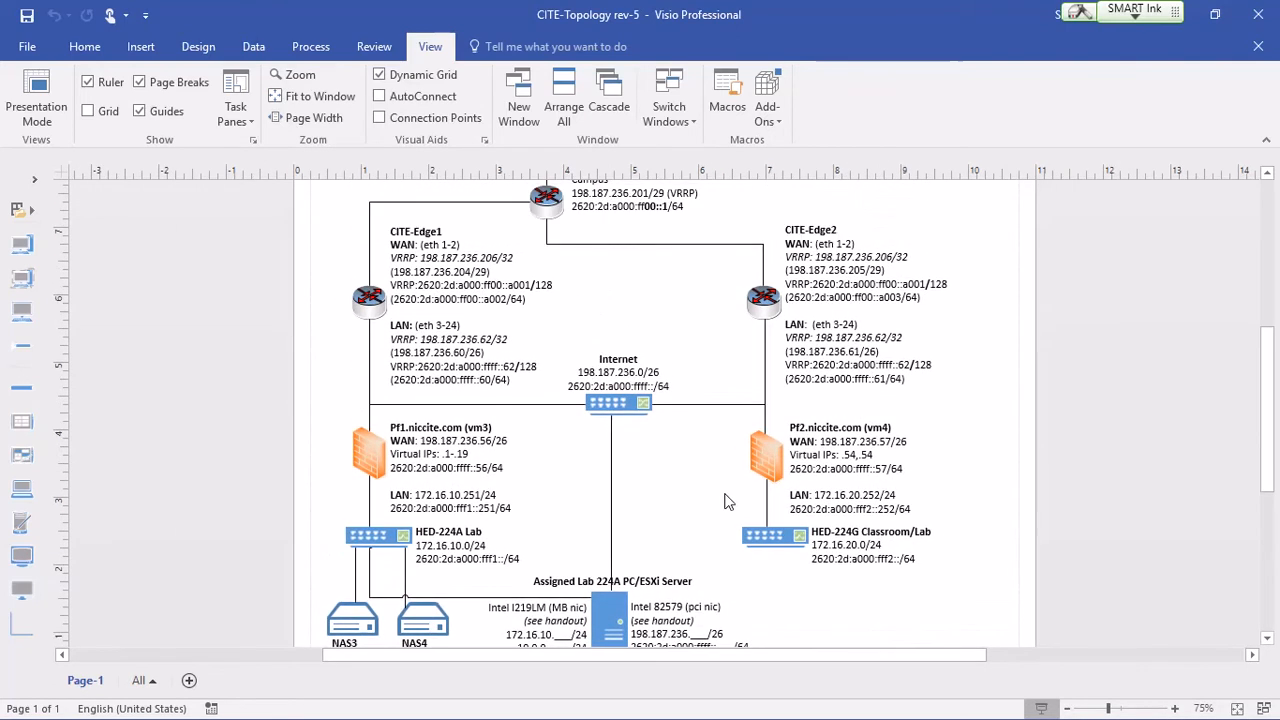
mouse_move(595, 197)
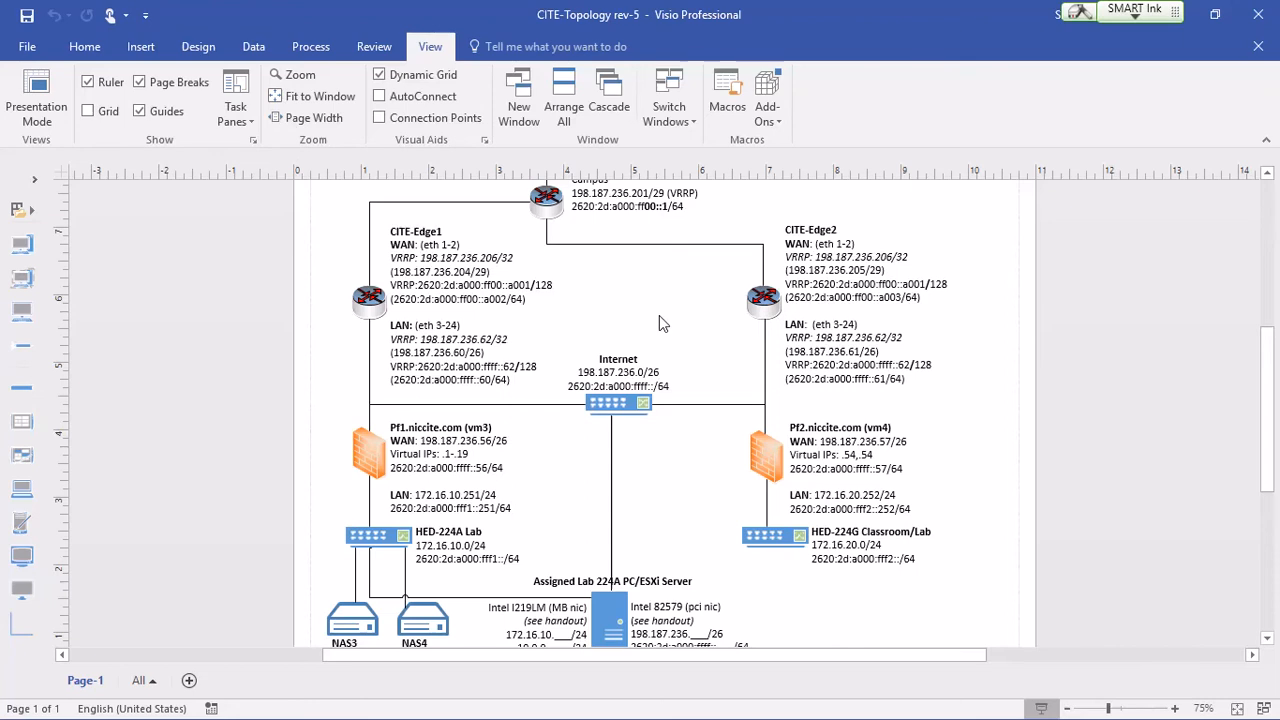
mouse_move(618, 400)
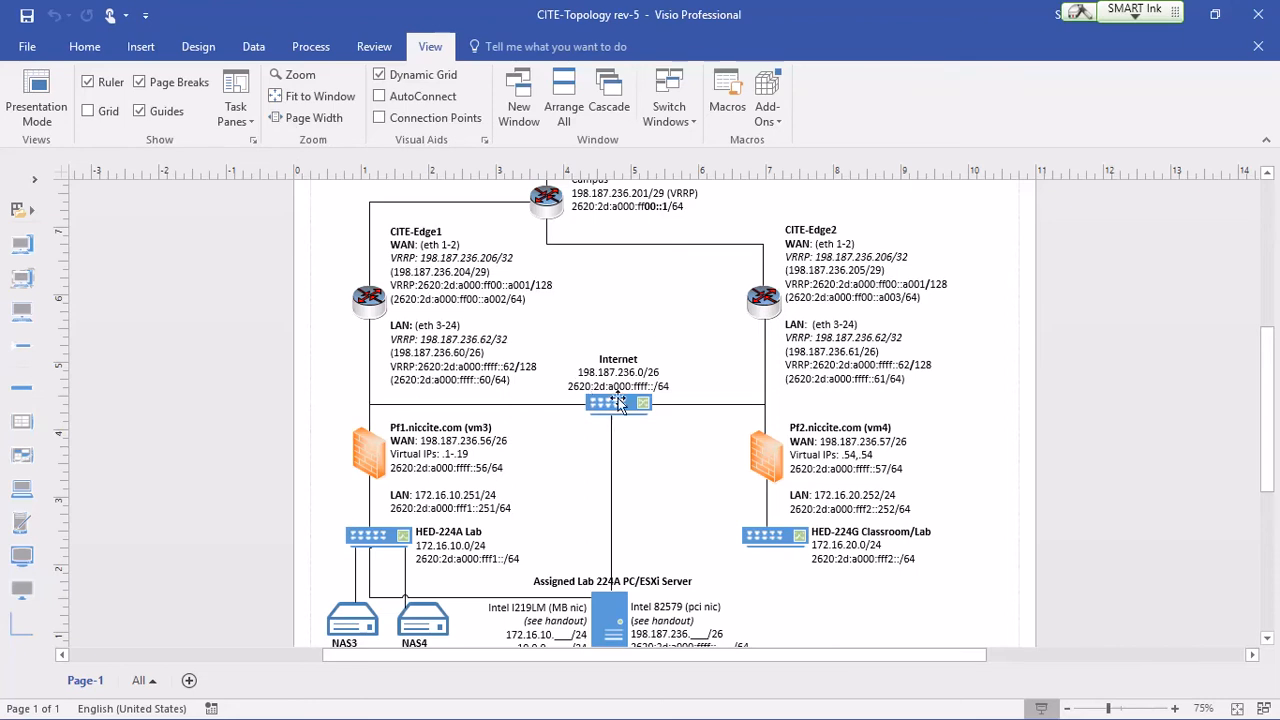
mouse_move(635, 395)
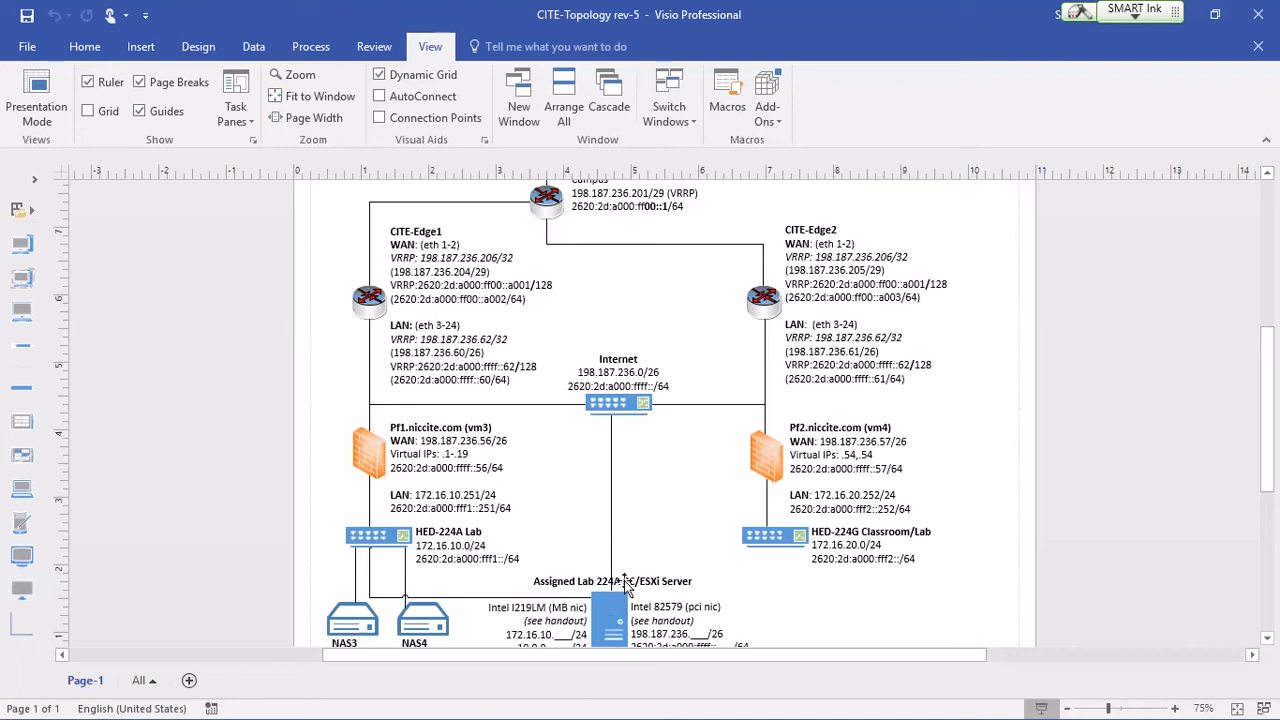
Scroll down to the Pf1 firewall path leading to the HED-224A Lab switch.
scroll("down", 3)
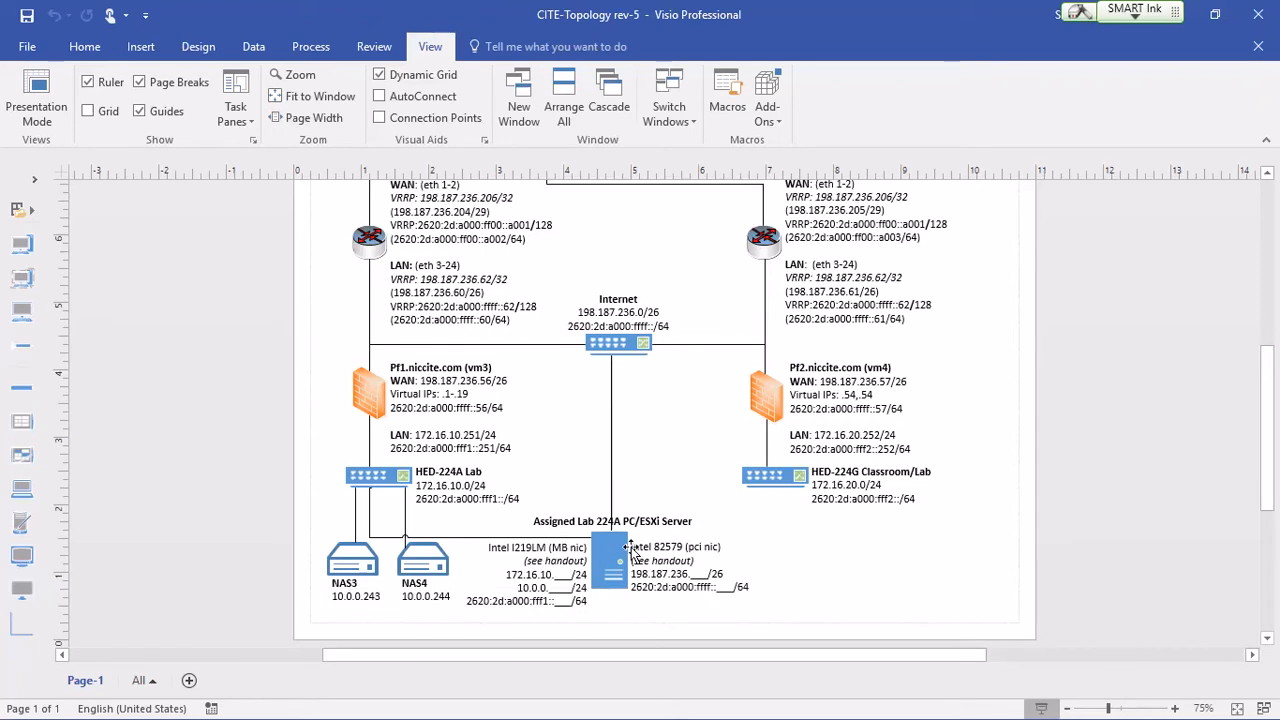
mouse_move(680, 553)
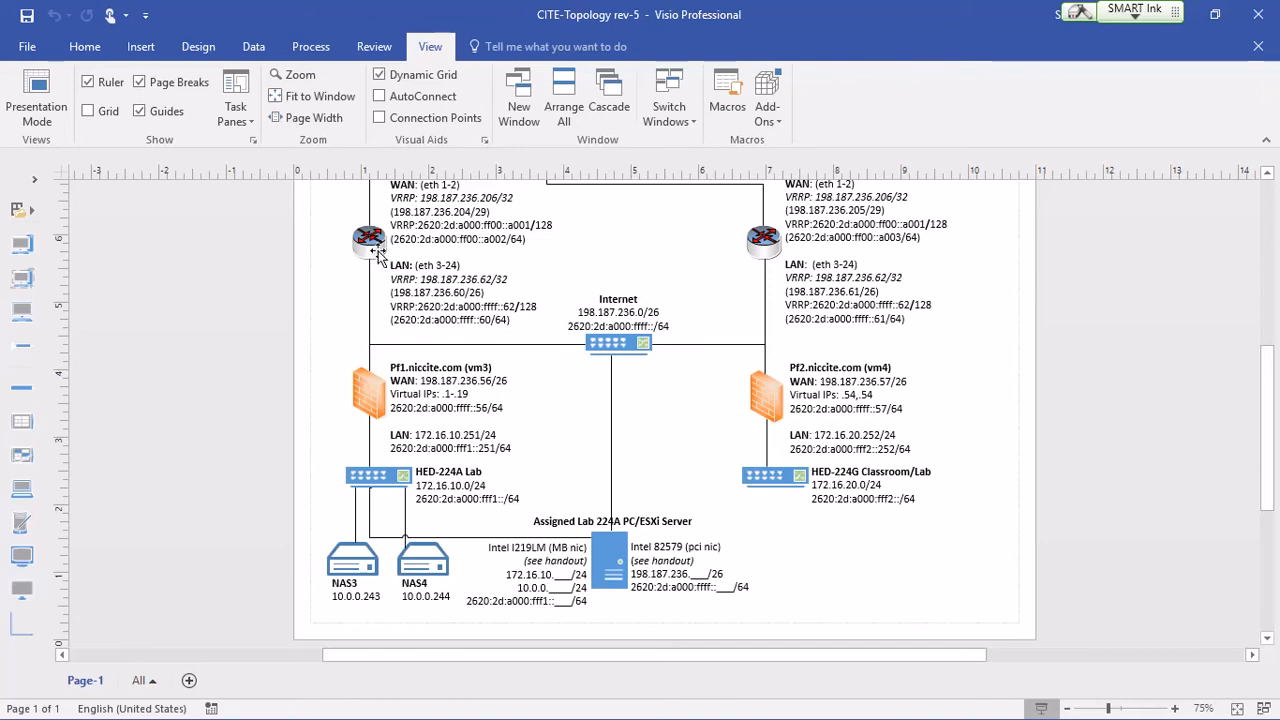
mouse_move(372, 278)
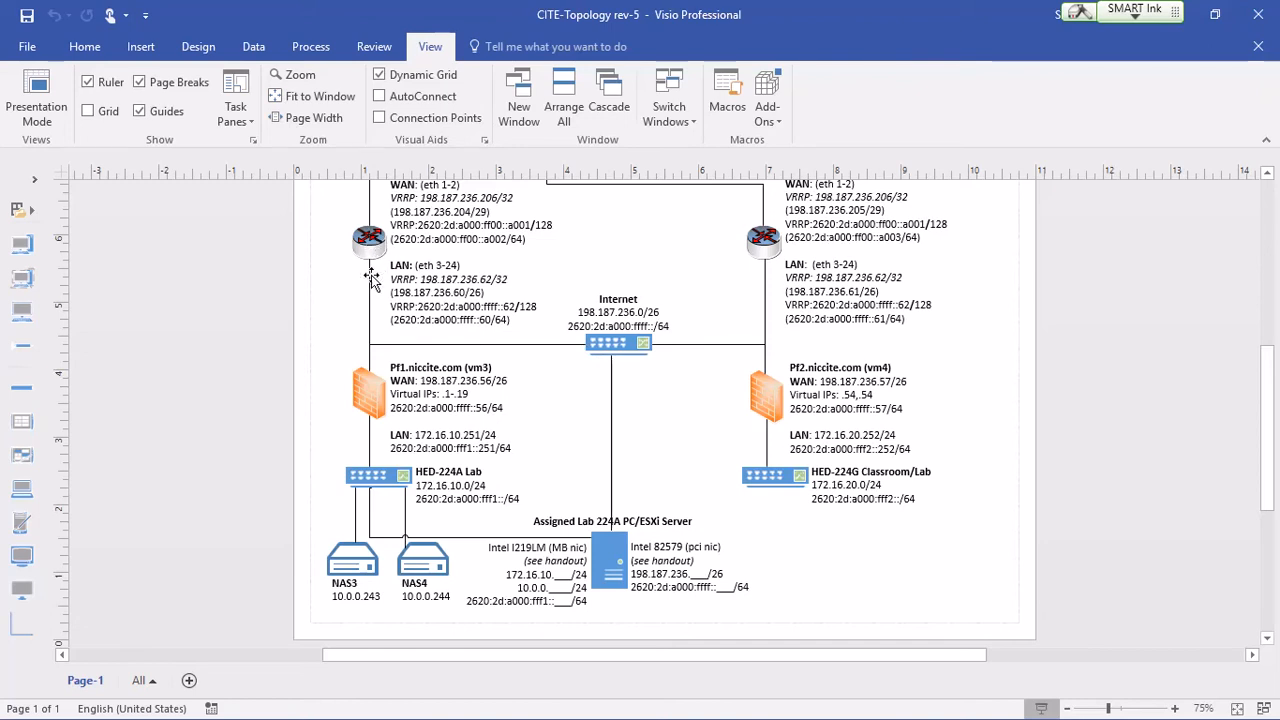
mouse_move(370, 247)
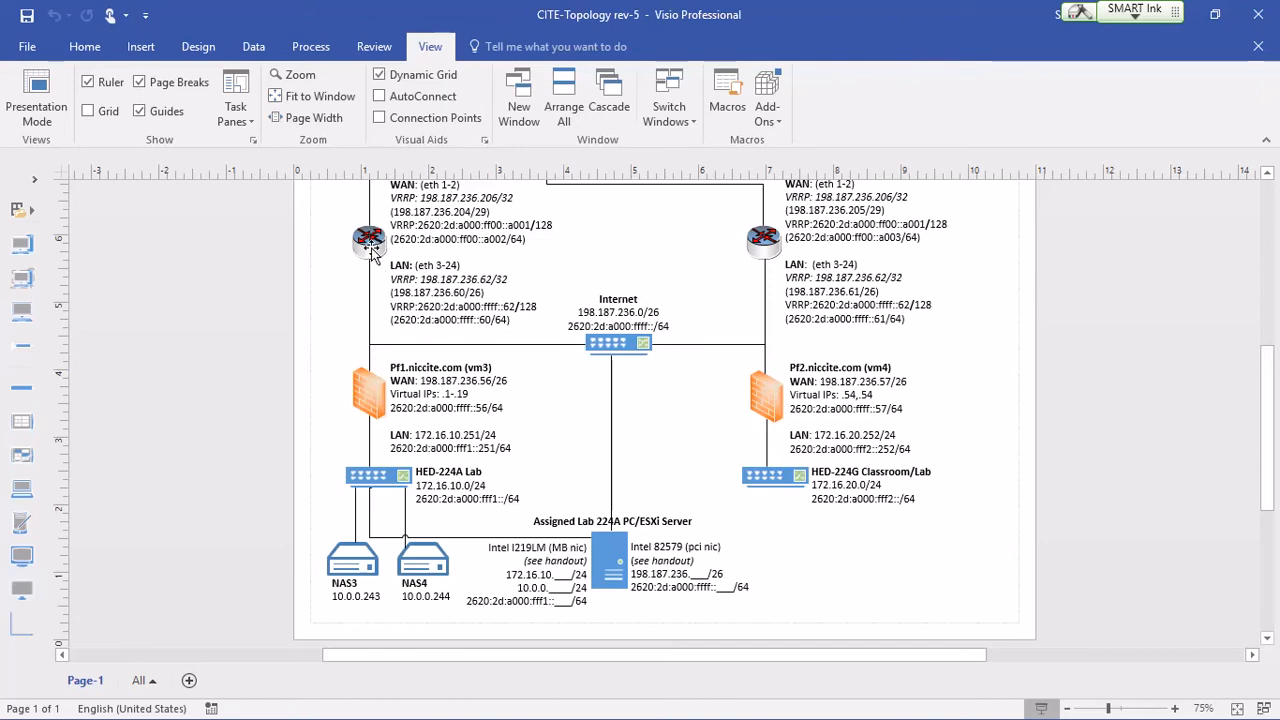
mouse_move(375, 390)
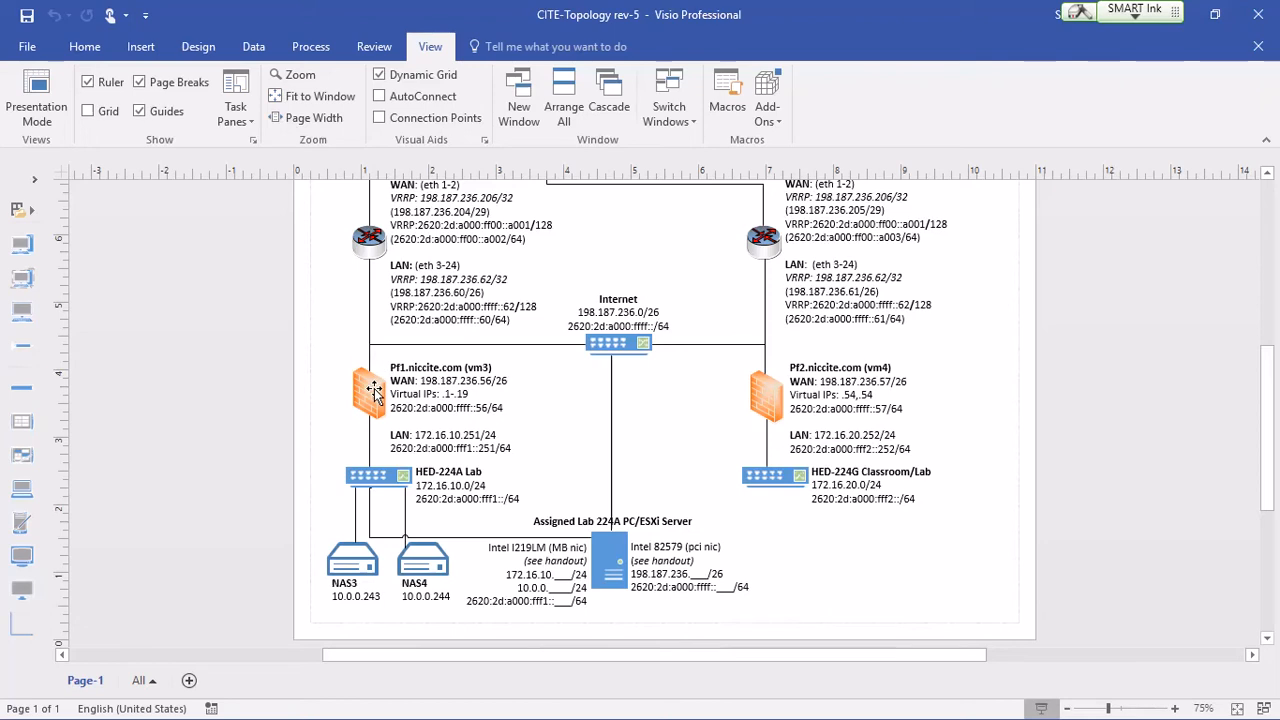
mouse_move(358, 473)
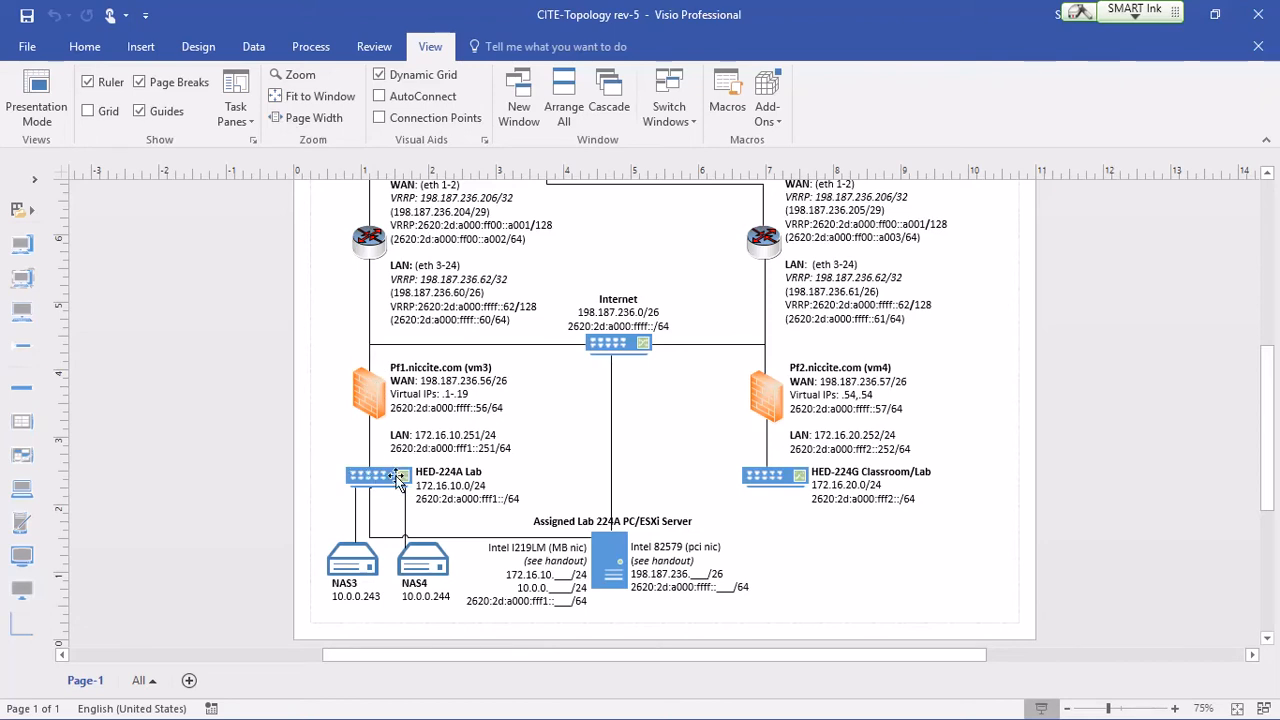
mouse_move(430, 483)
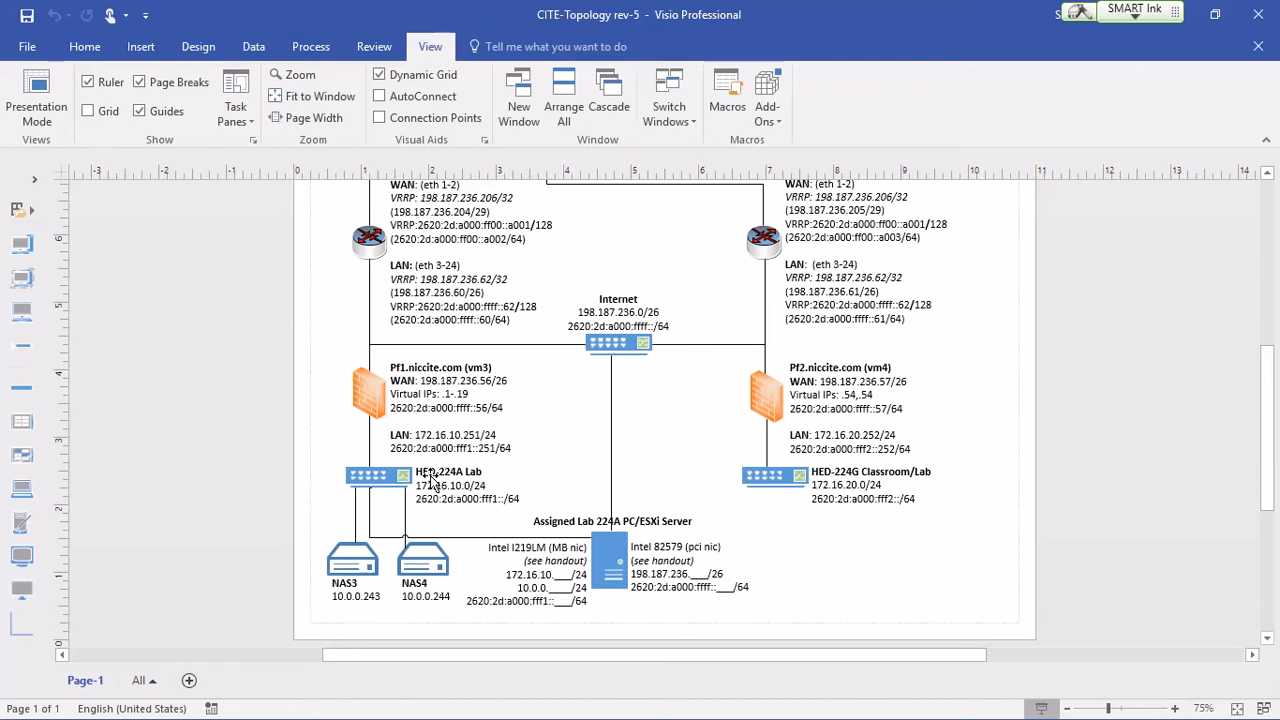
left_click(363, 476)
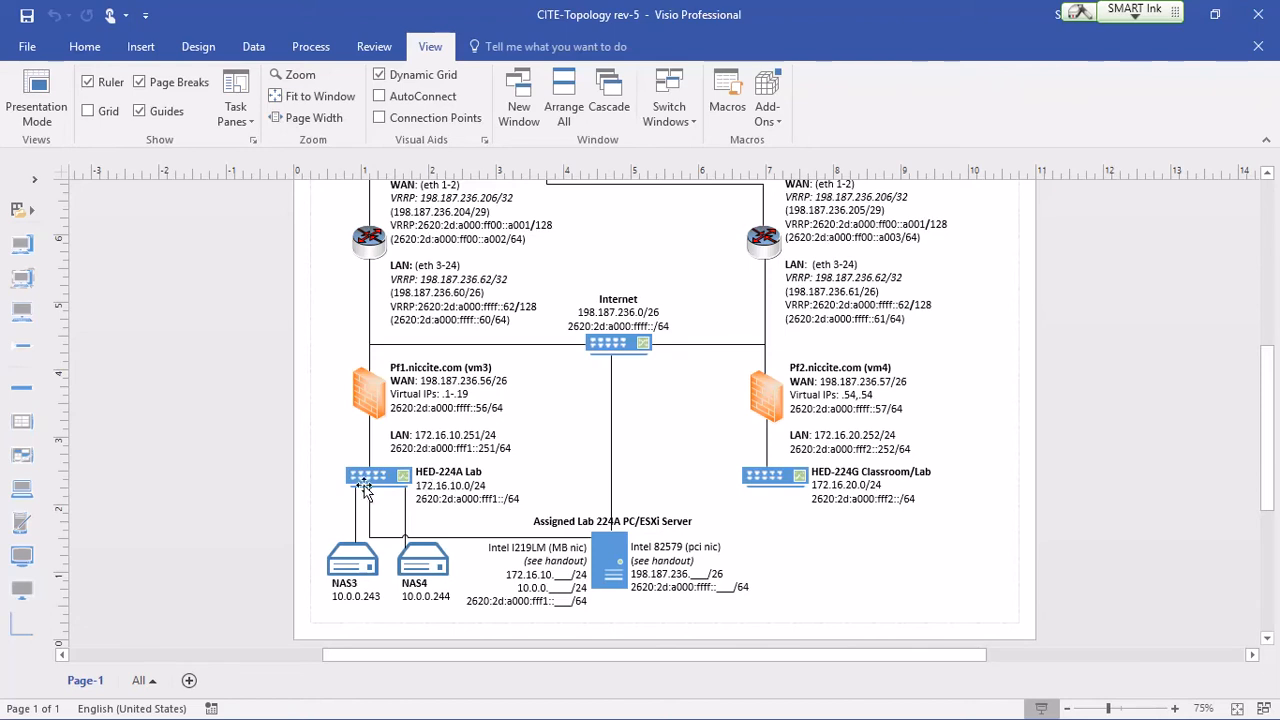
mouse_move(525, 580)
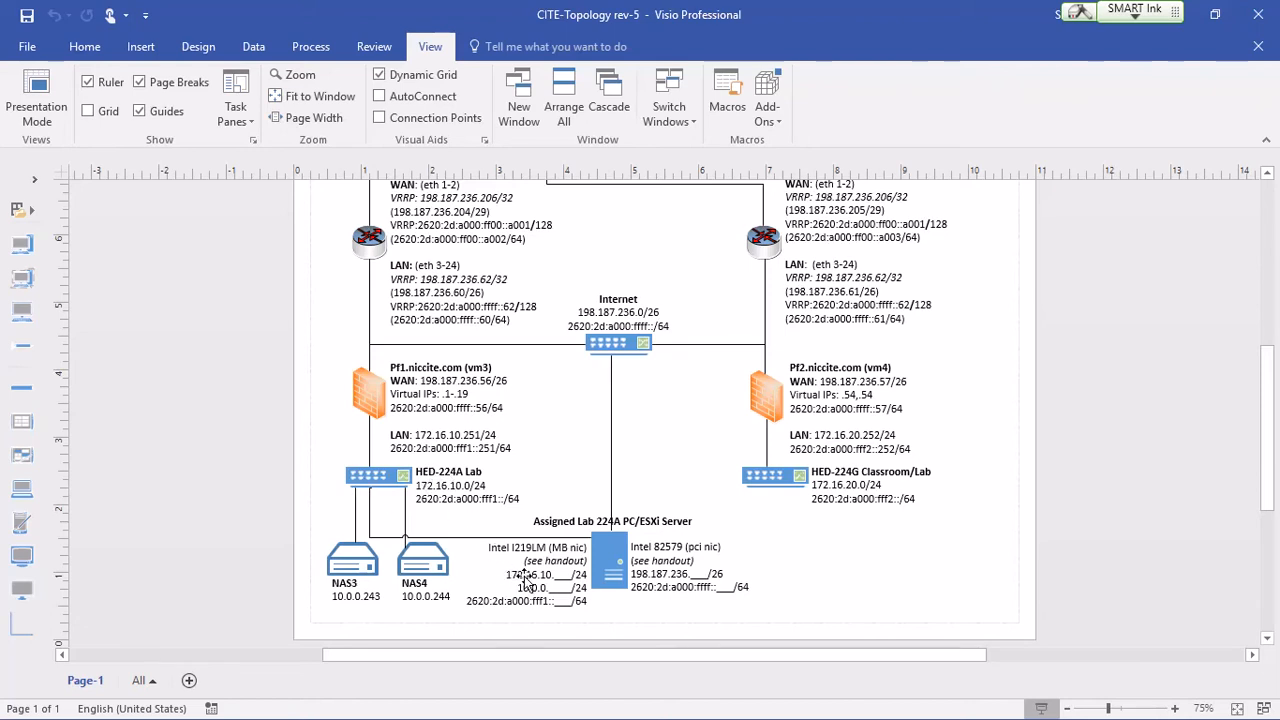
mouse_move(465, 608)
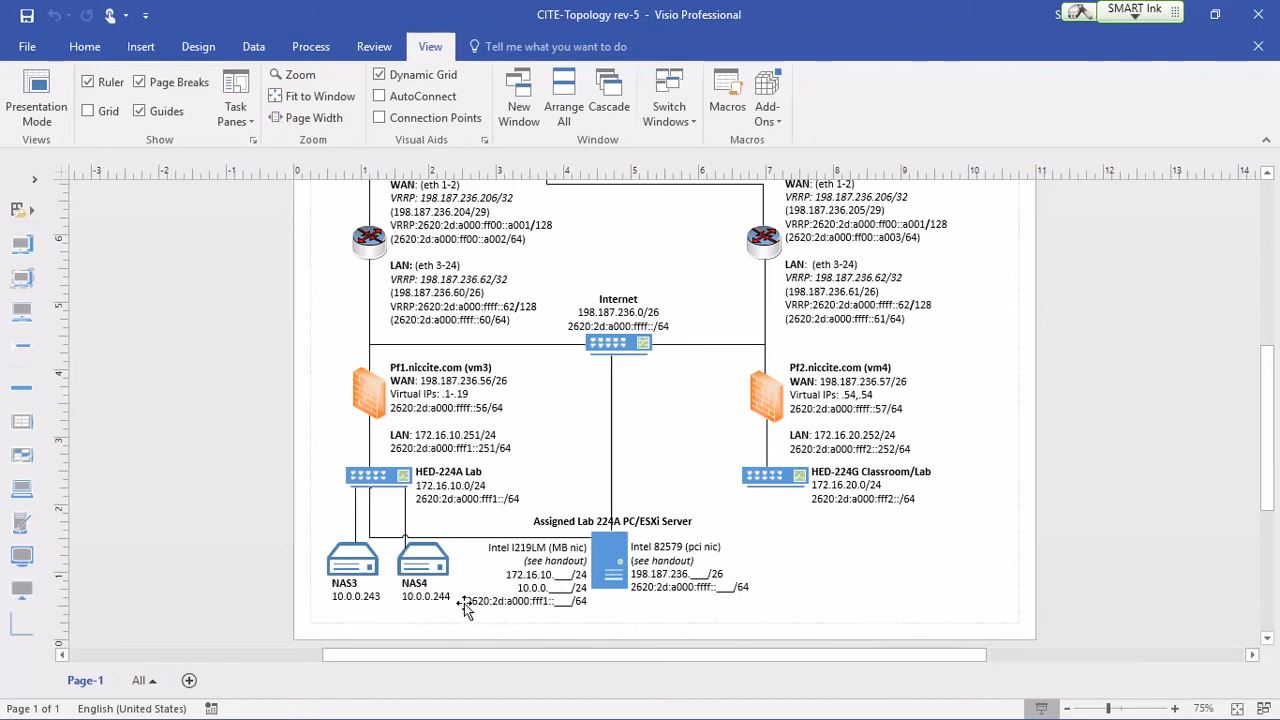
mouse_move(513, 575)
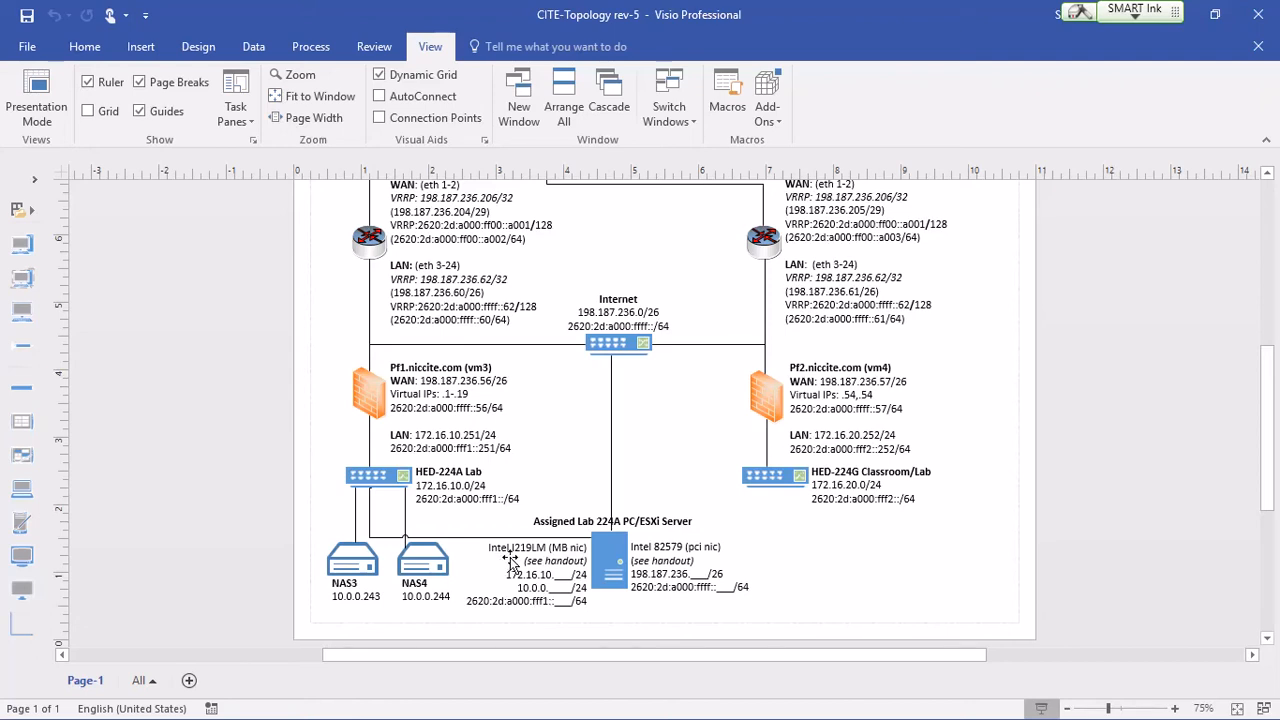
mouse_move(513, 565)
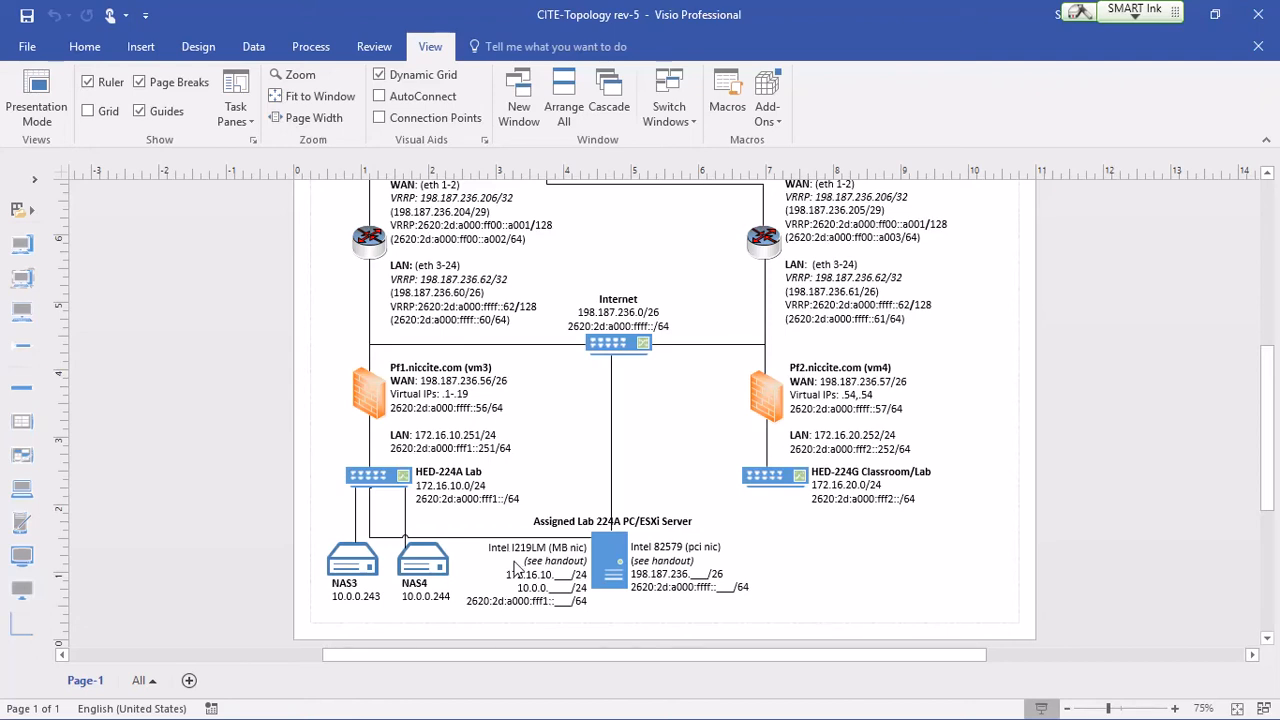
mouse_move(355, 593)
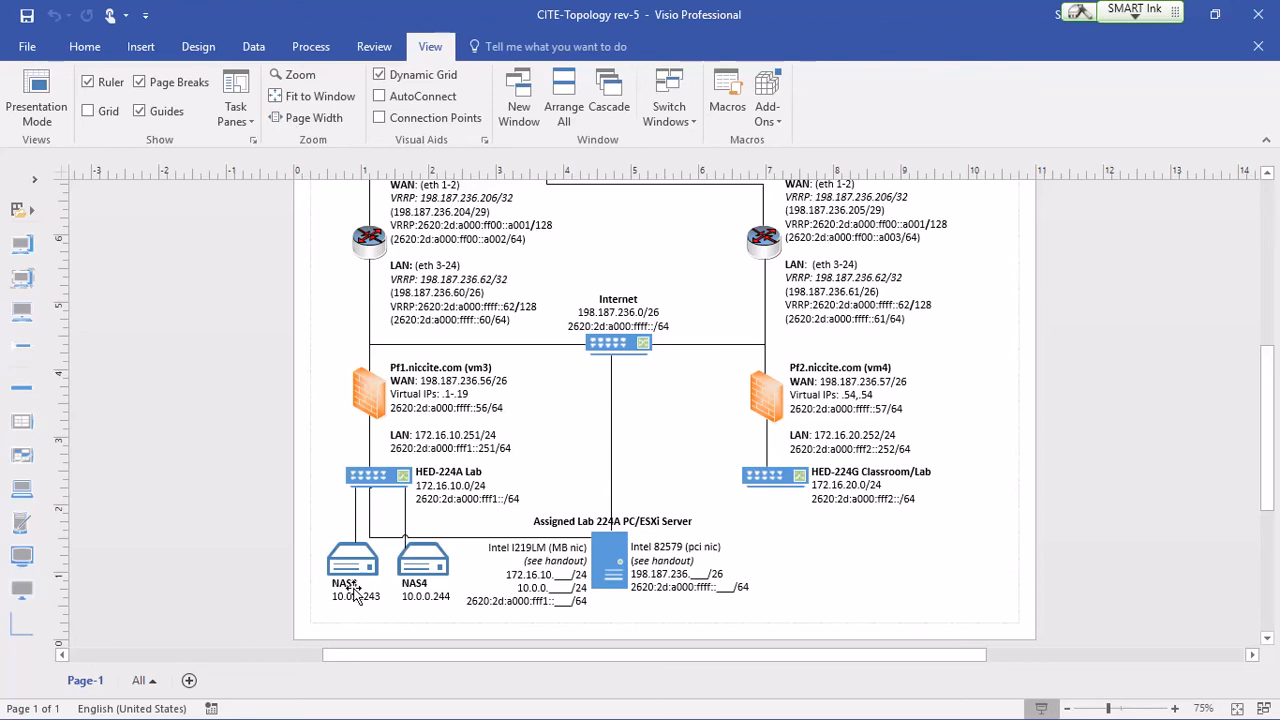
mouse_move(363, 578)
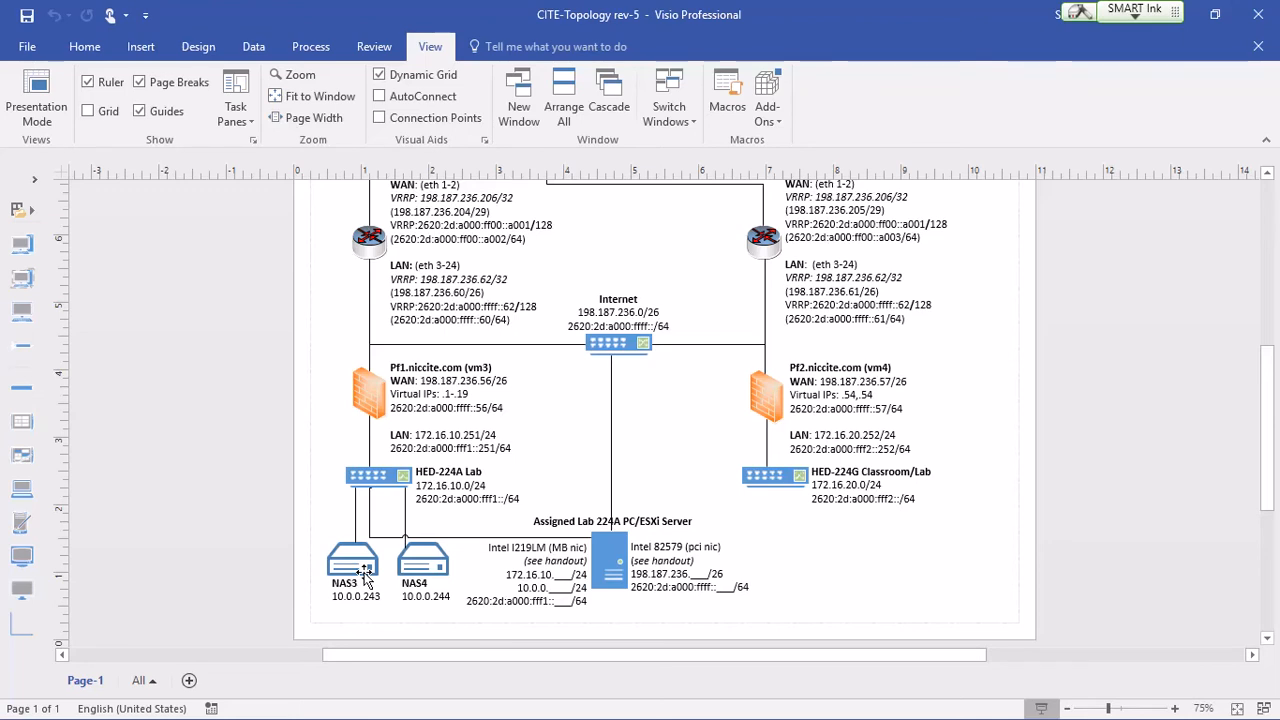
mouse_move(560, 570)
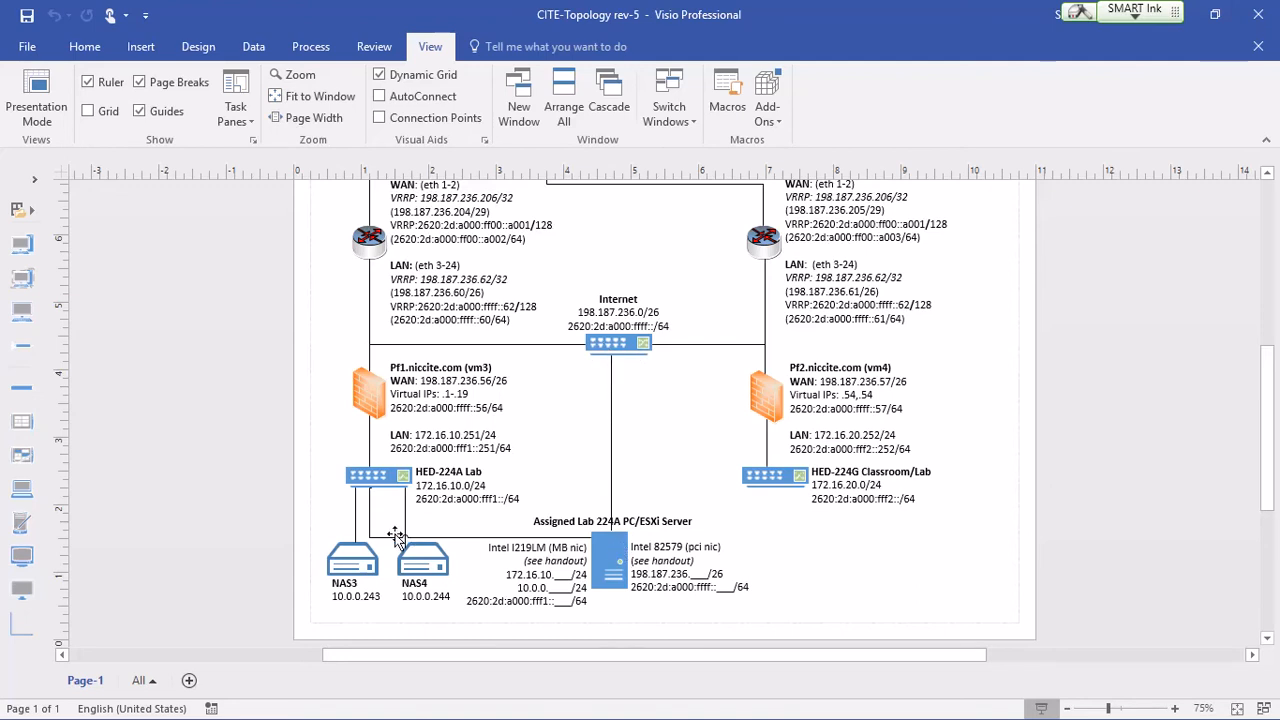
mouse_move(548, 545)
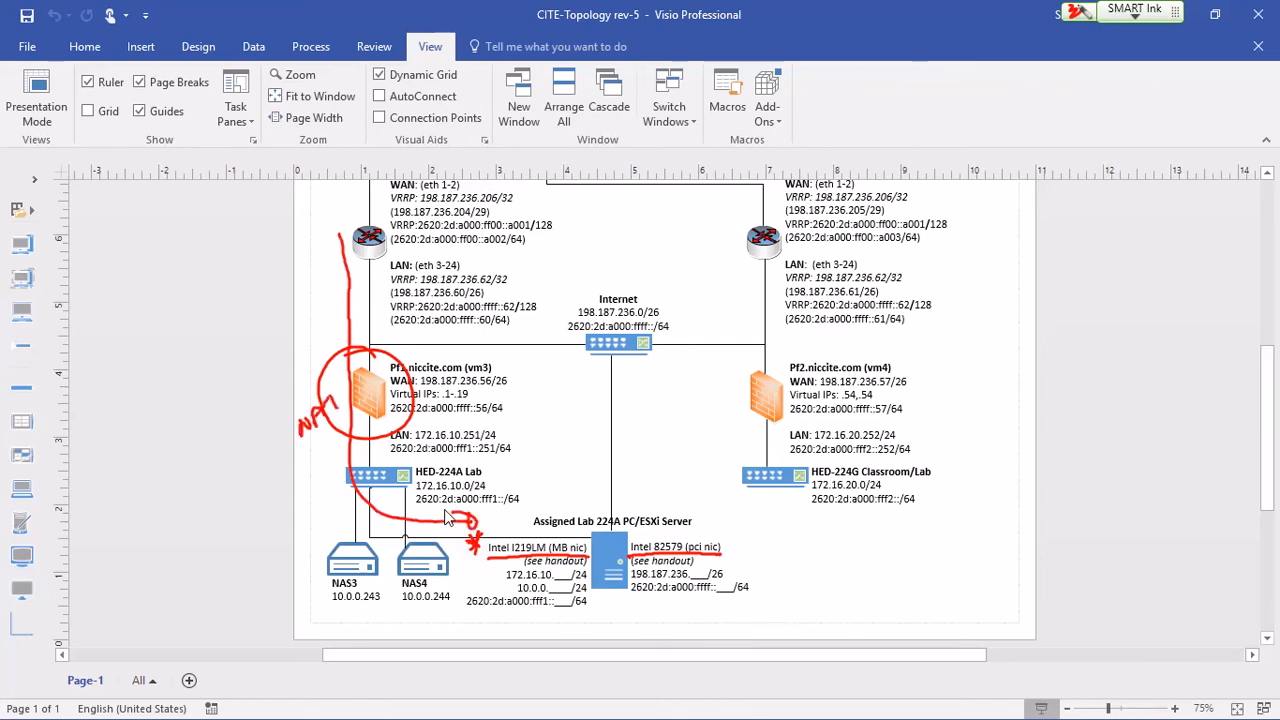
Resize the Visio window to reveal the ESXi page and bring up the Excel assignments workbook.
left_click_drag(465, 607, 585, 607)
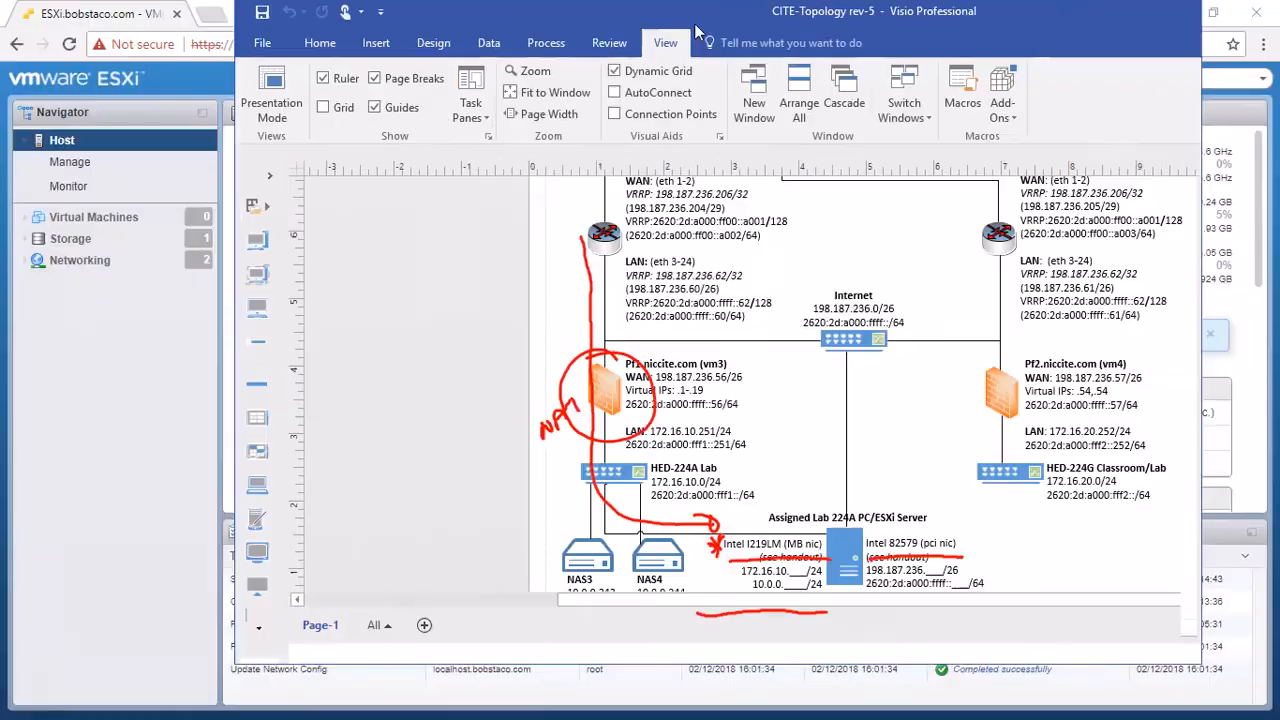
left_click(95, 13)
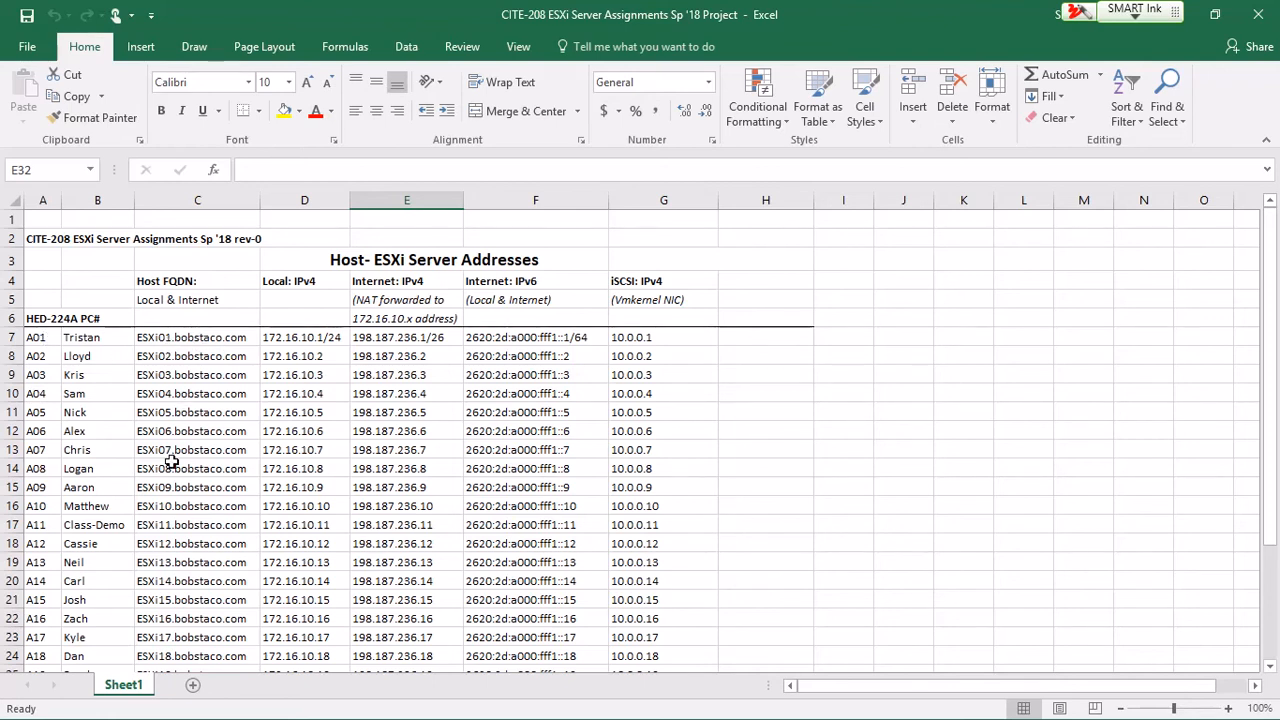
mouse_move(163, 487)
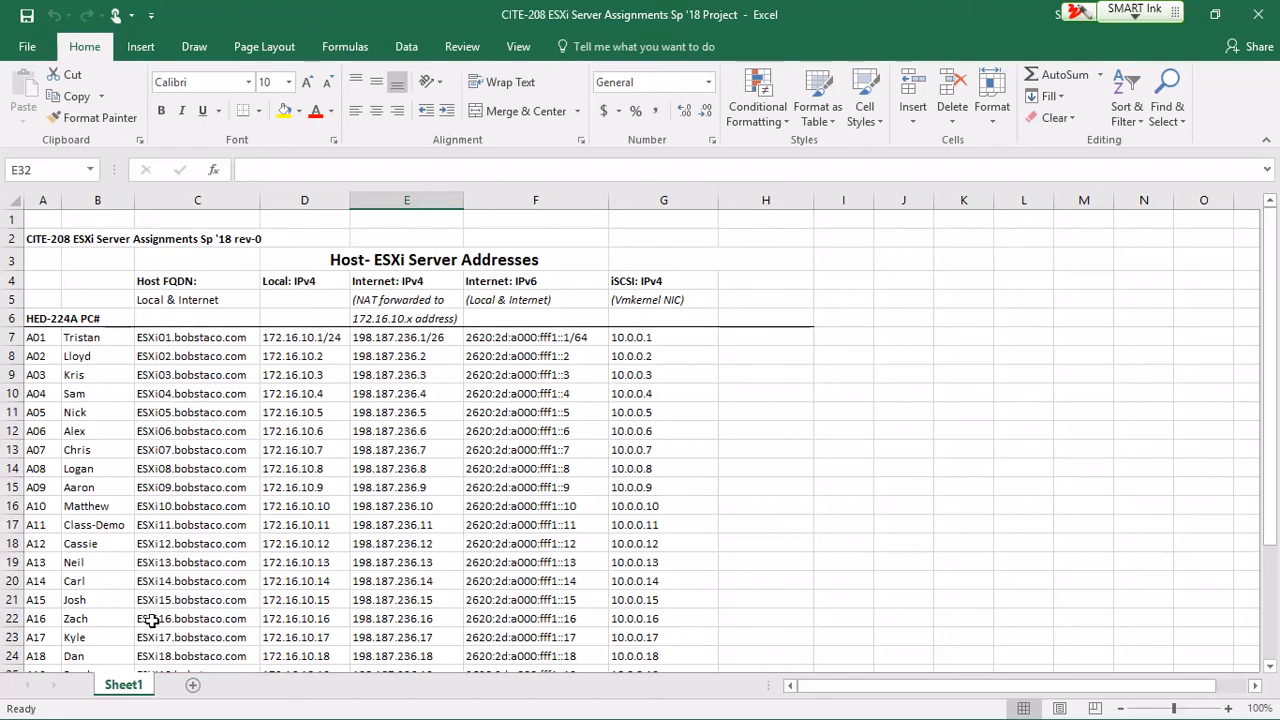
mouse_move(291, 356)
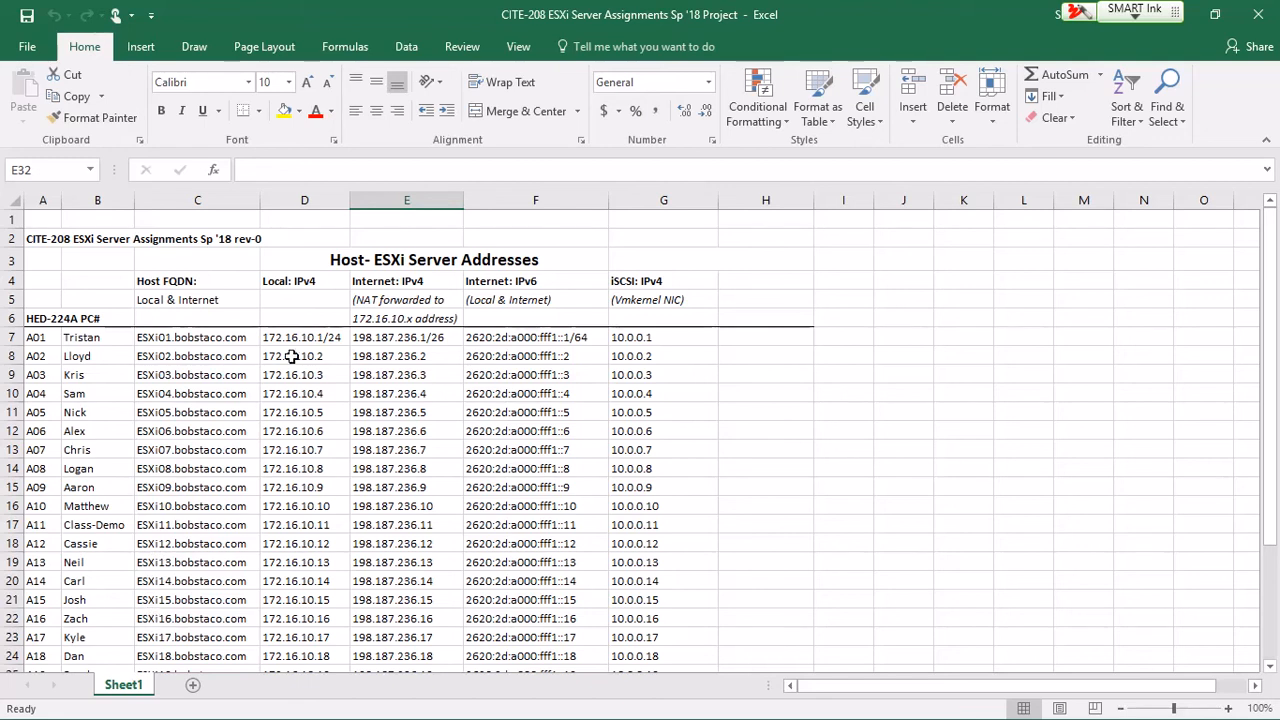
mouse_move(293, 340)
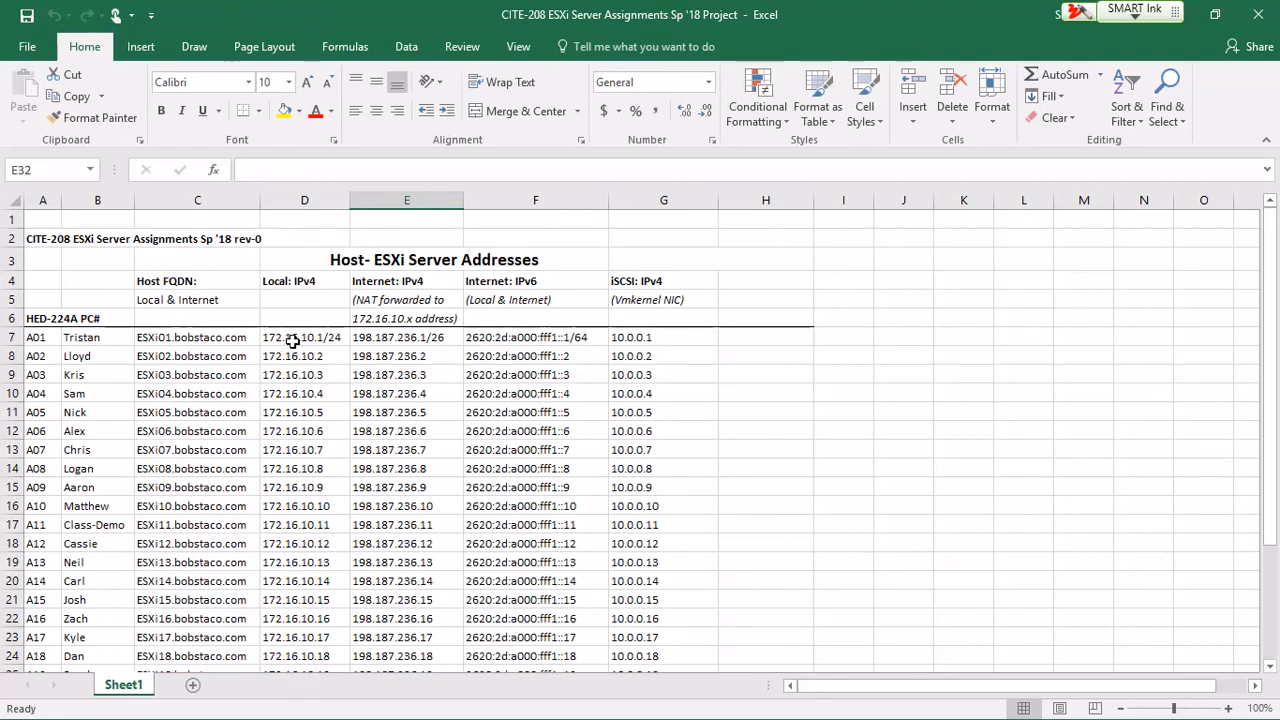
mouse_move(382, 340)
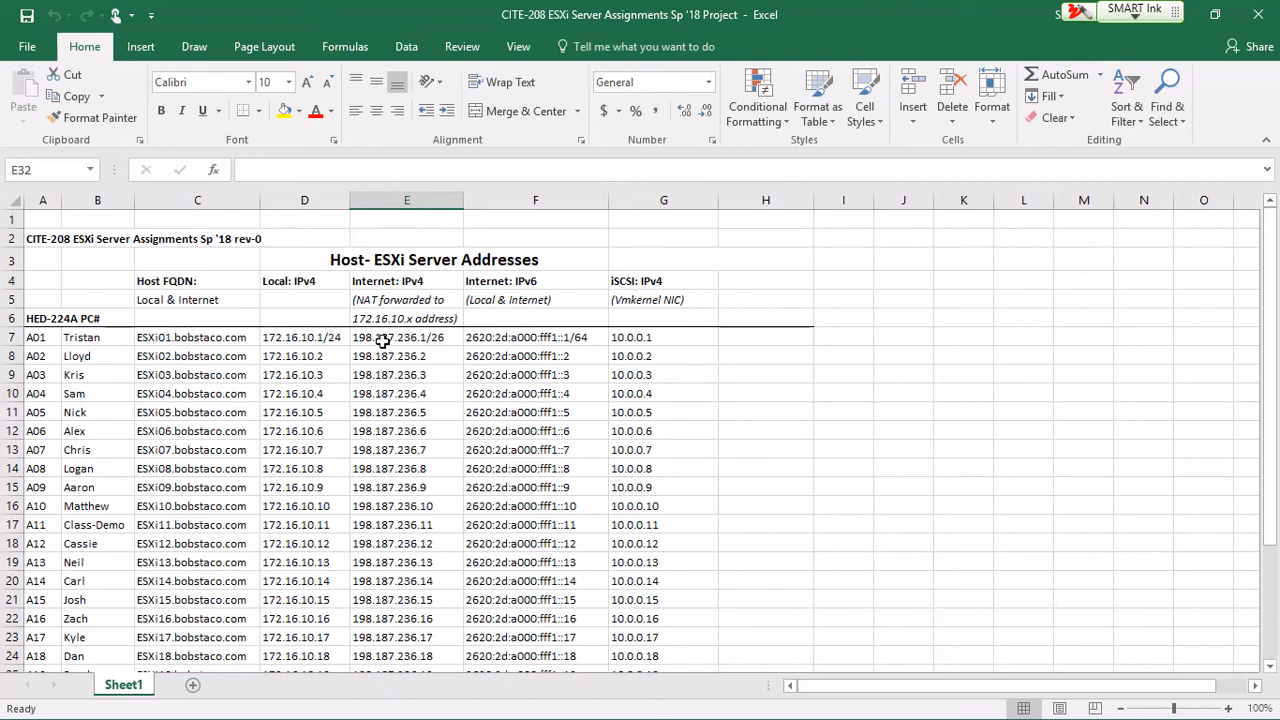
mouse_move(328, 382)
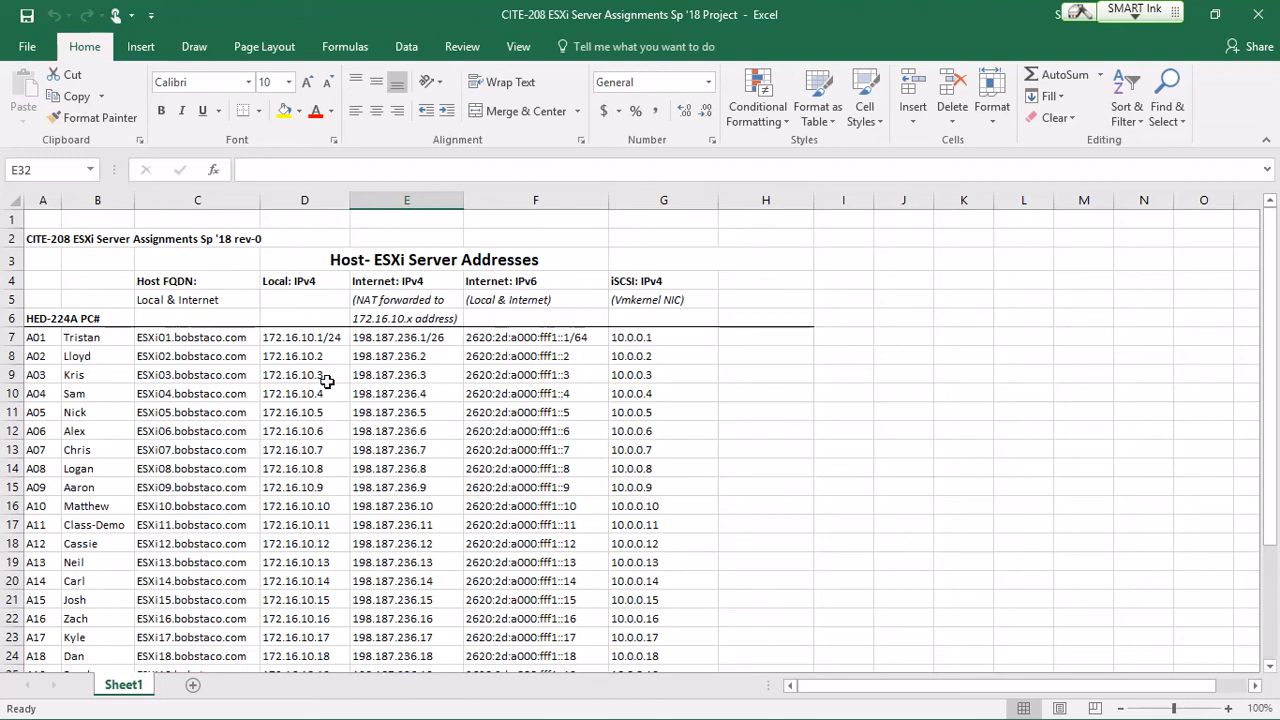
Select cell D9, host A03's local IPv4 address 172.16.10.3.
left_click(304, 374)
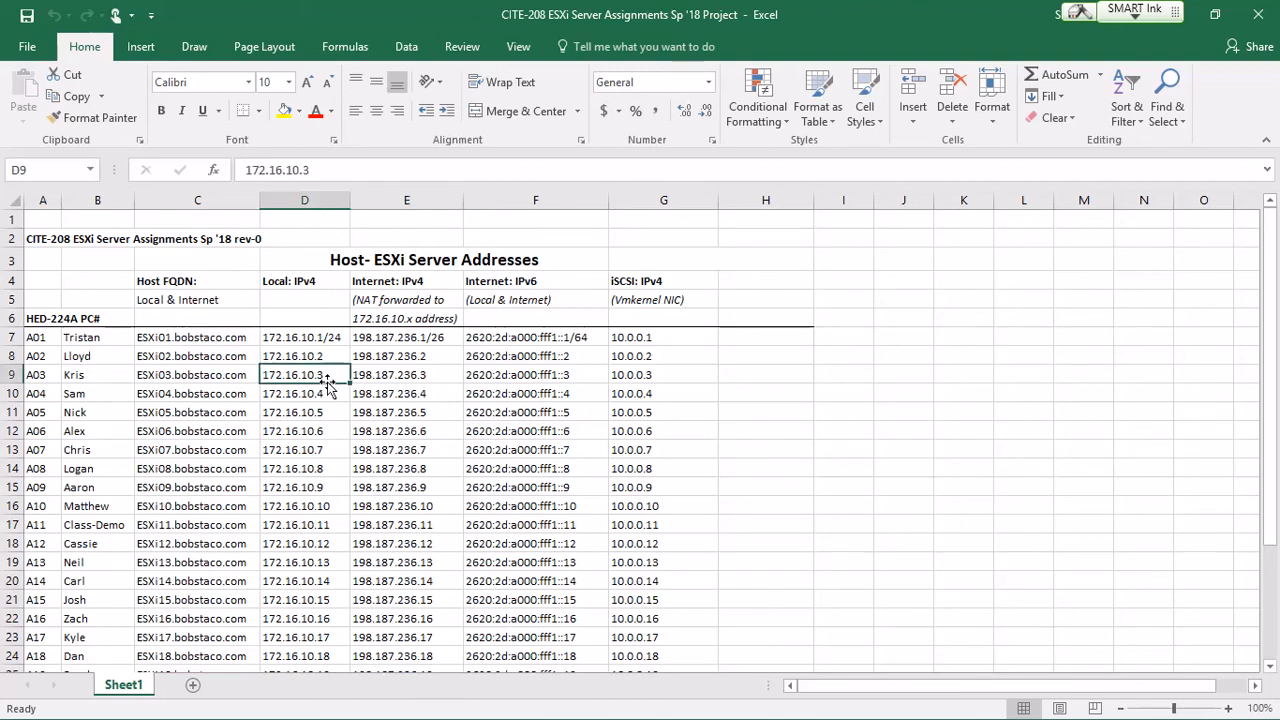